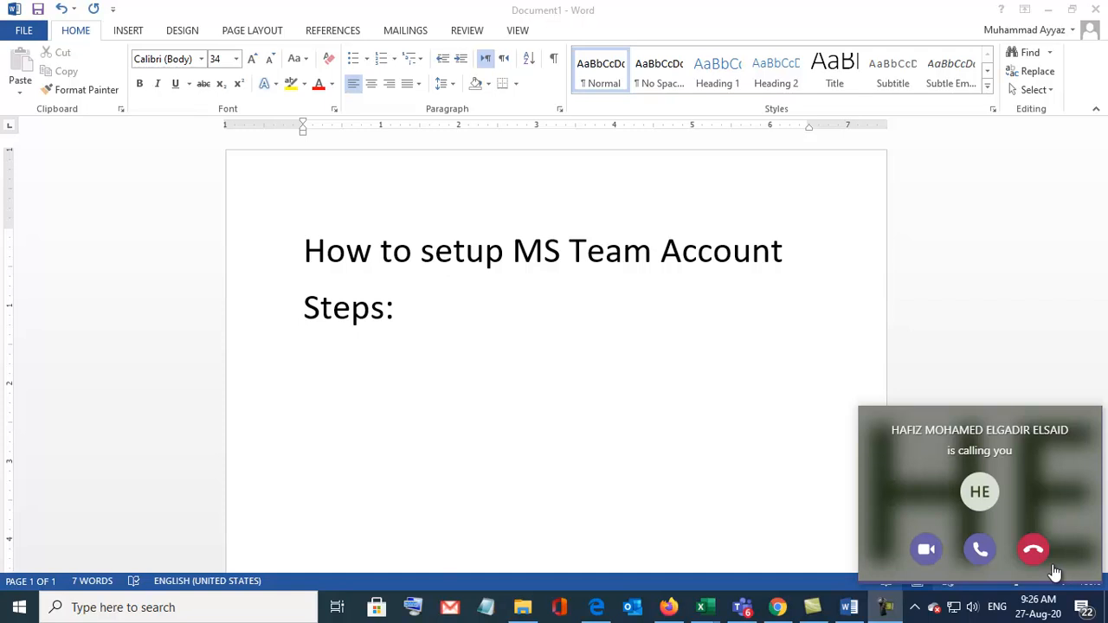
mouse_move(523, 324)
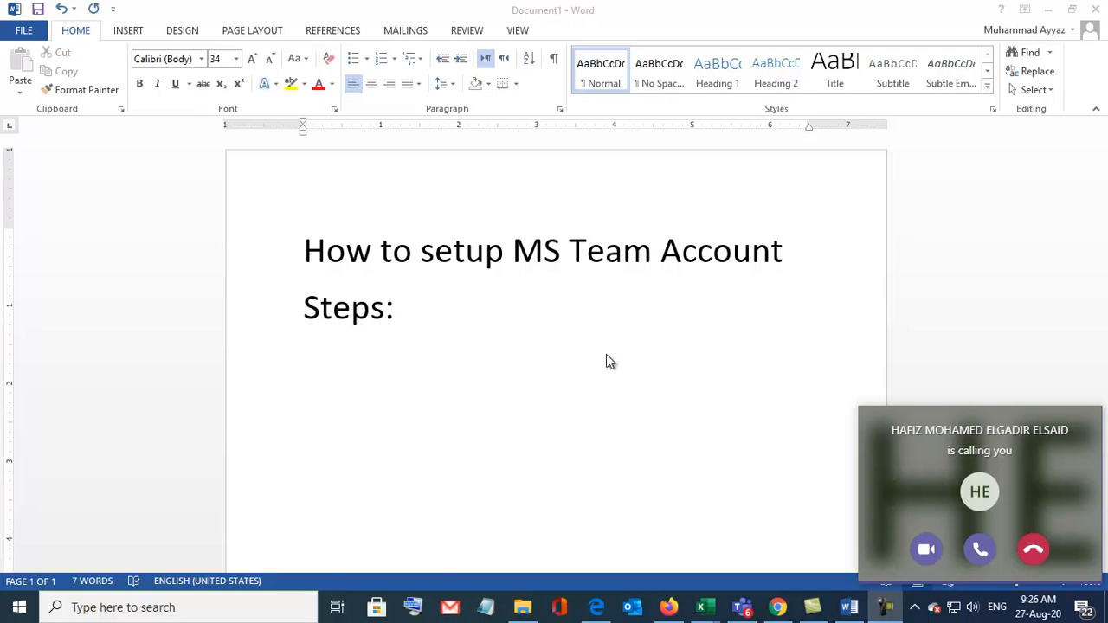
mouse_move(343, 346)
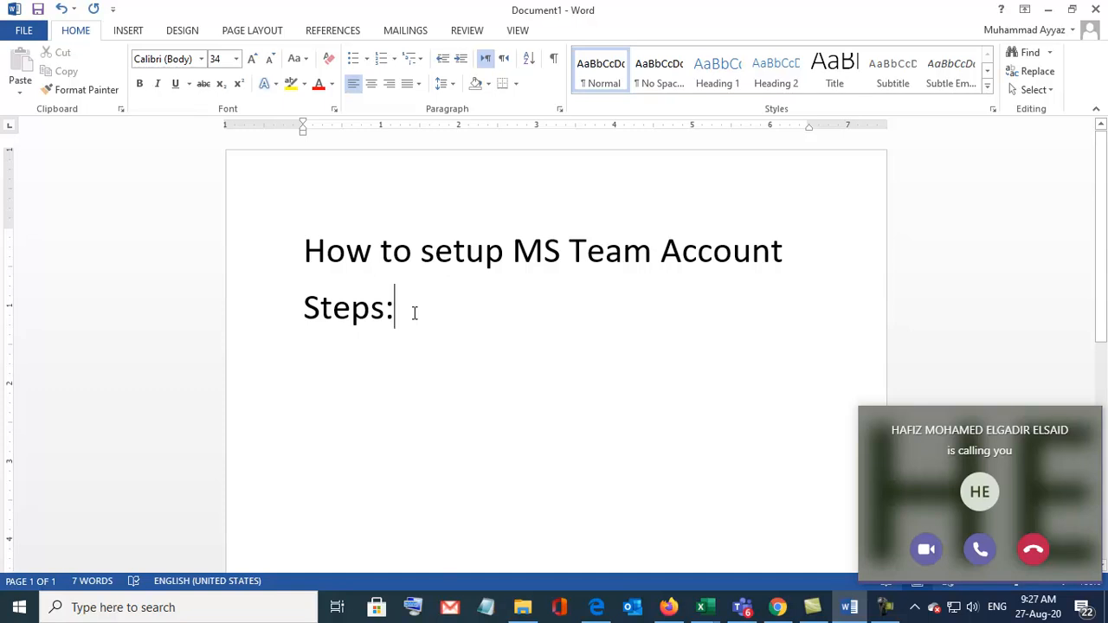
Start a numbered list with the first step 'Download Ms team'.
text(1.)
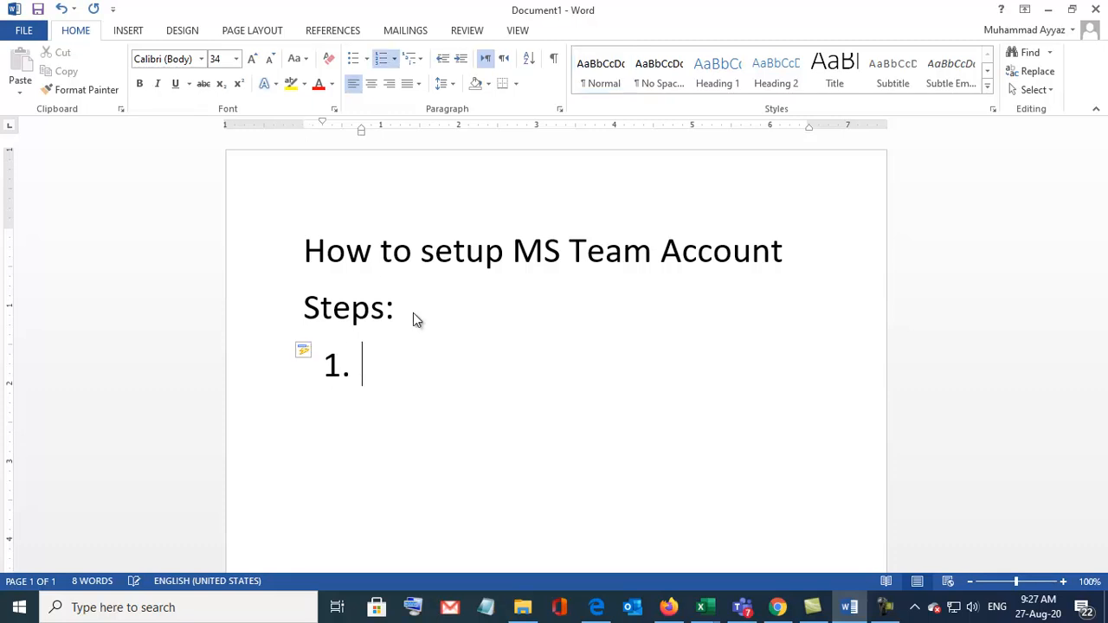
text(dow)
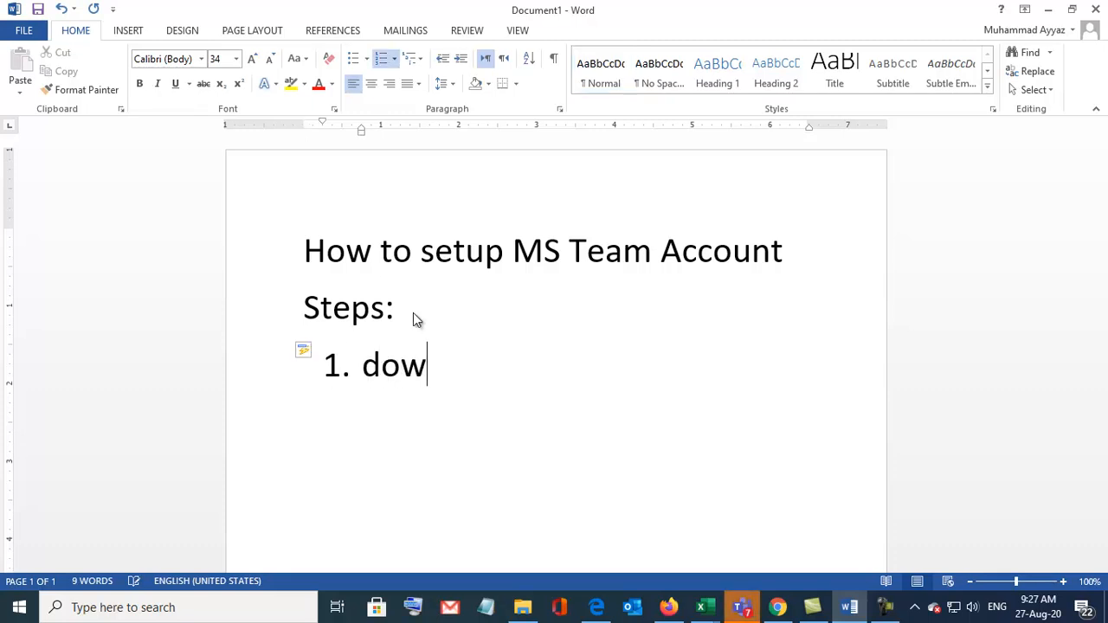
text(lo)
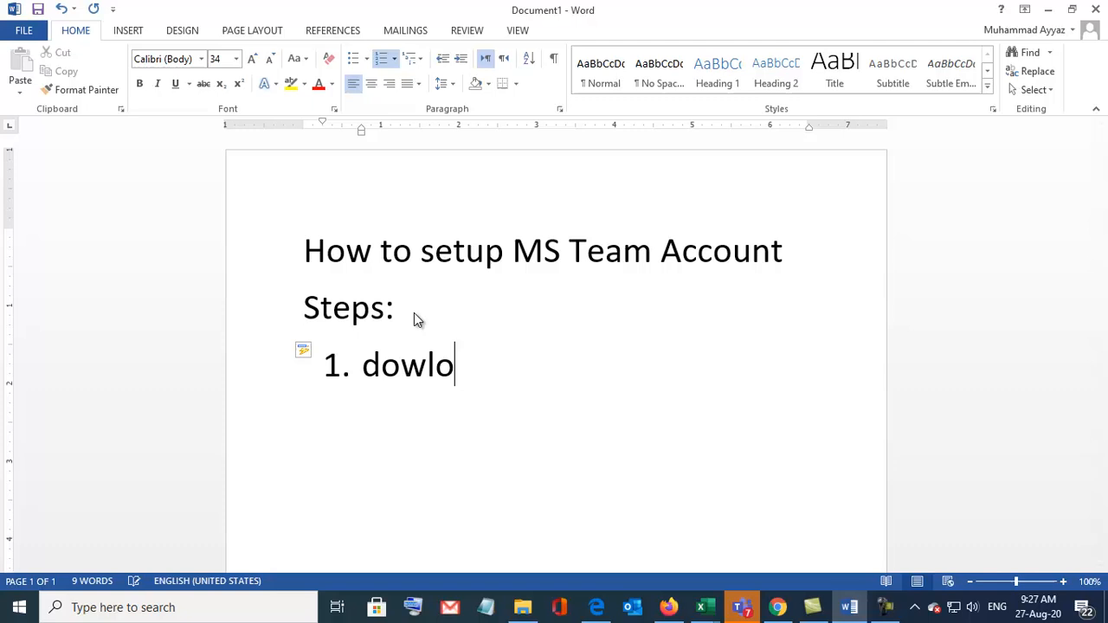
text(Download)
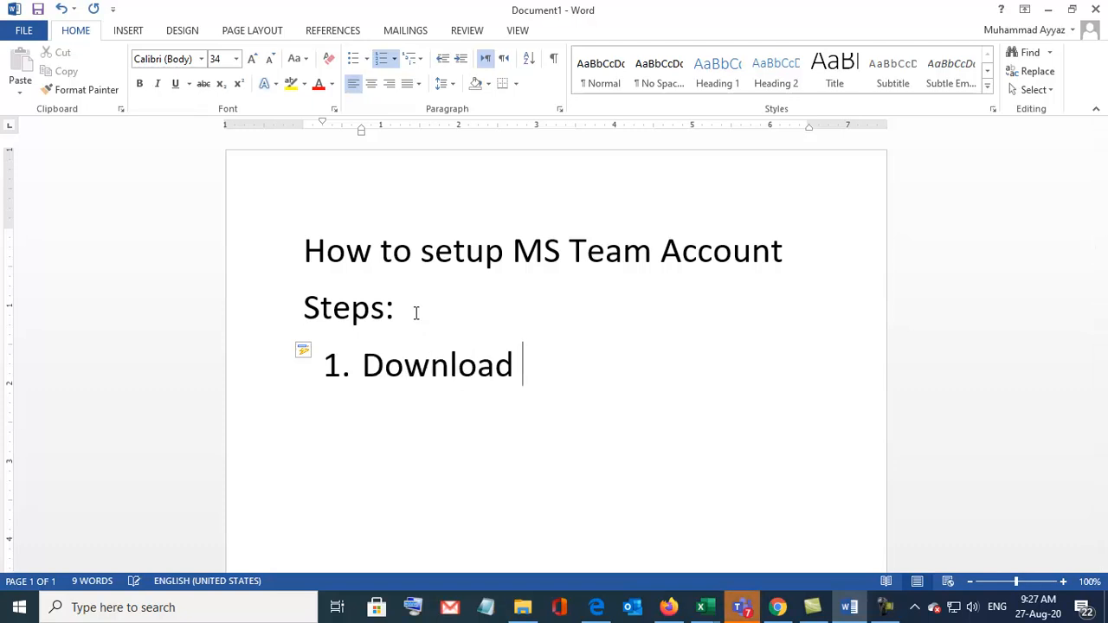
text(Ms)
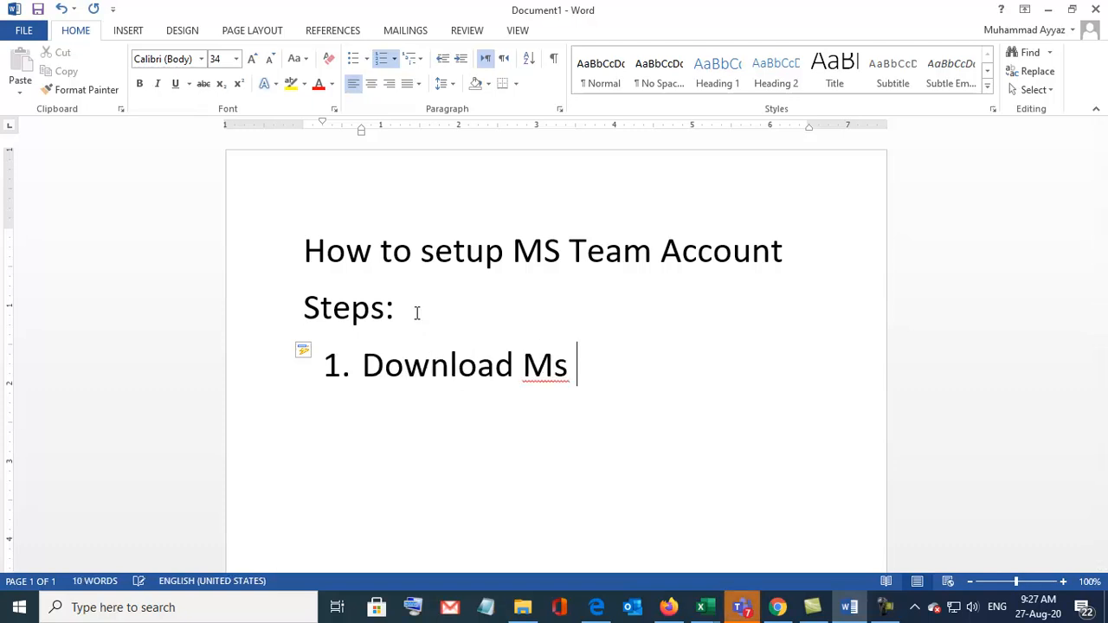
text(team)
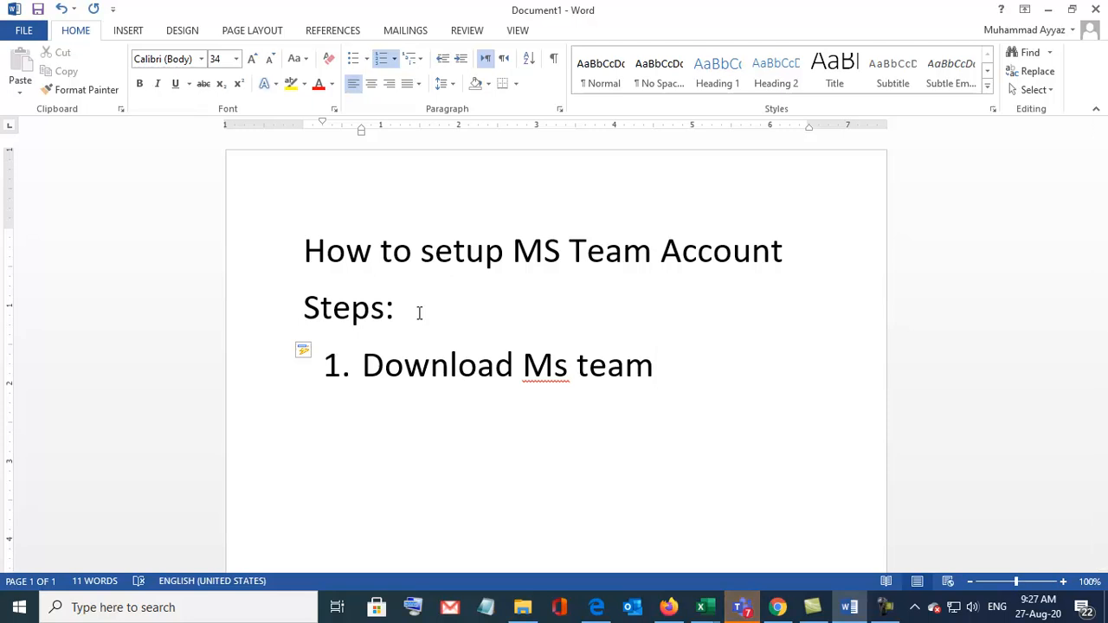
Add the numbered steps 'Install', 'Login' and 'Change password'.
key(enter)
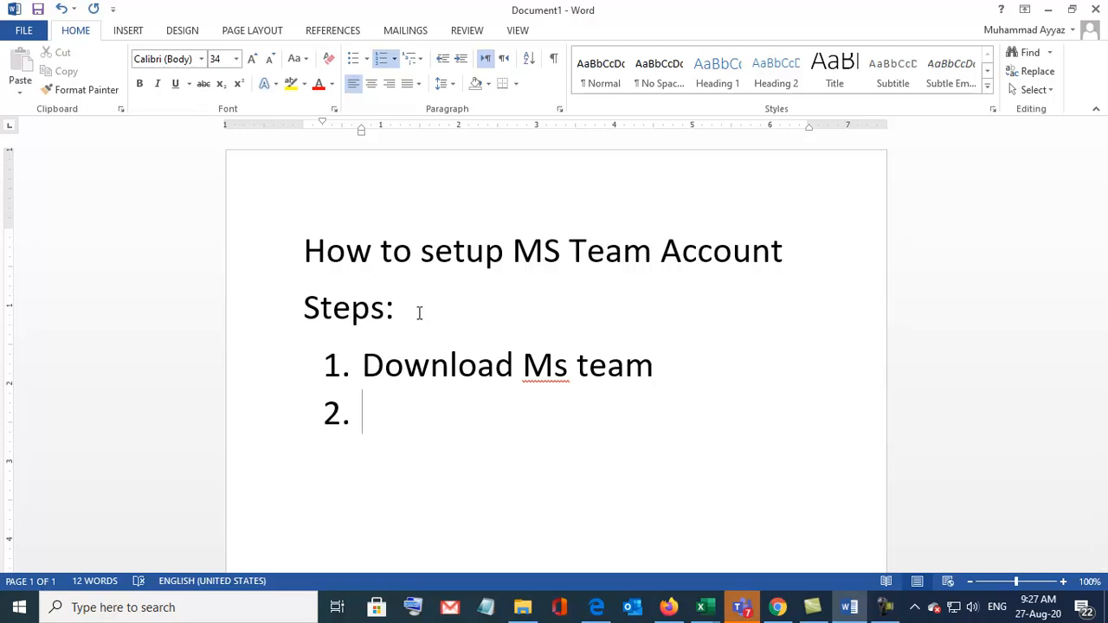
text(I)
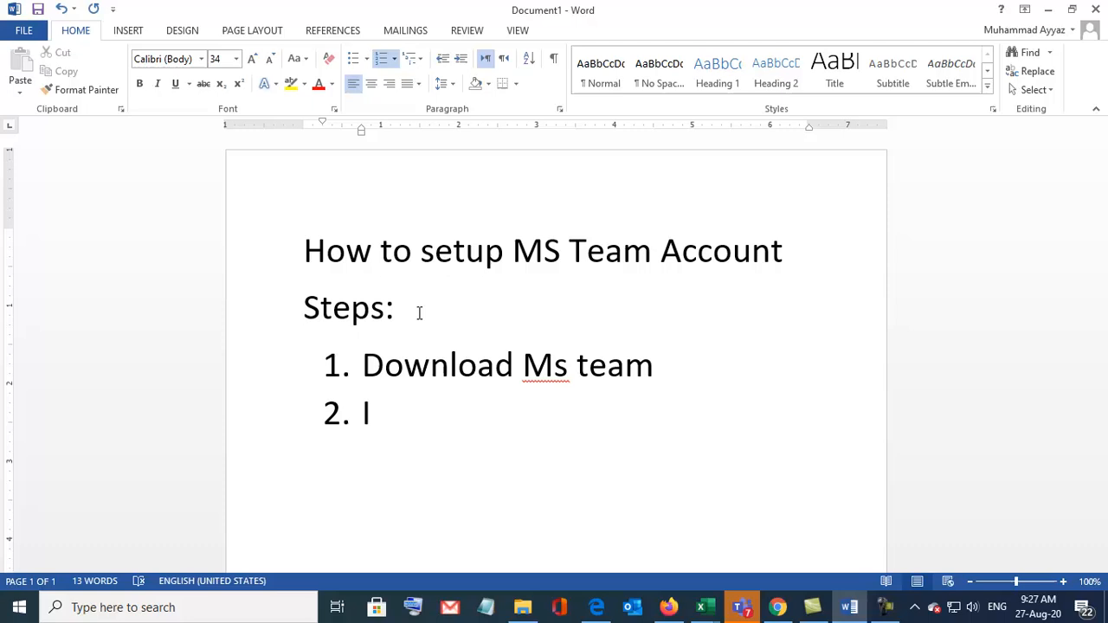
text(nstall)
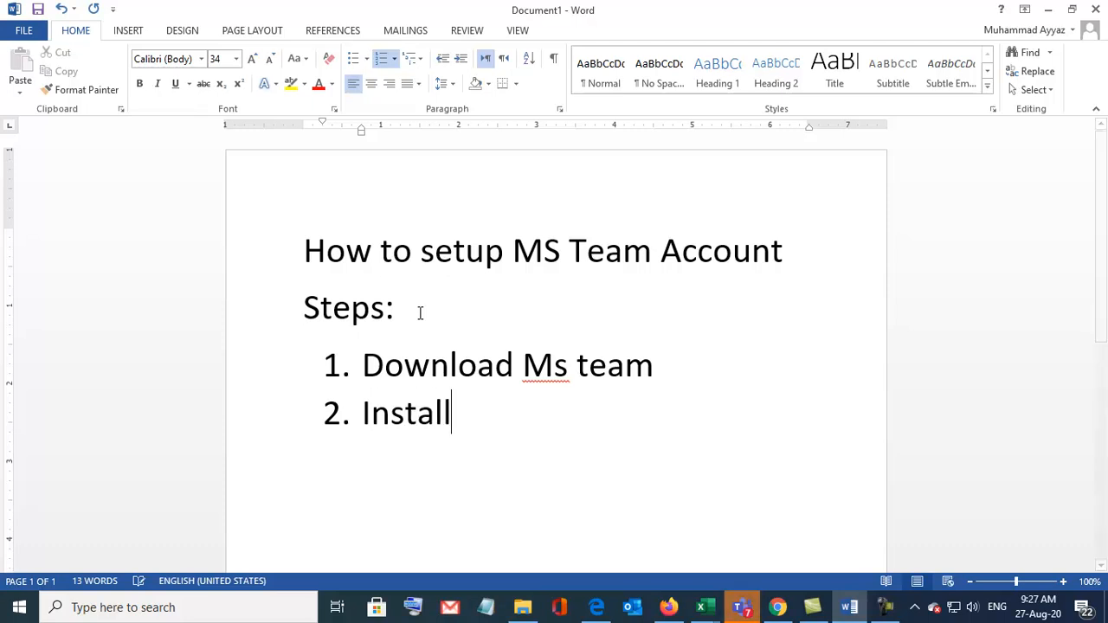
key(Enter)
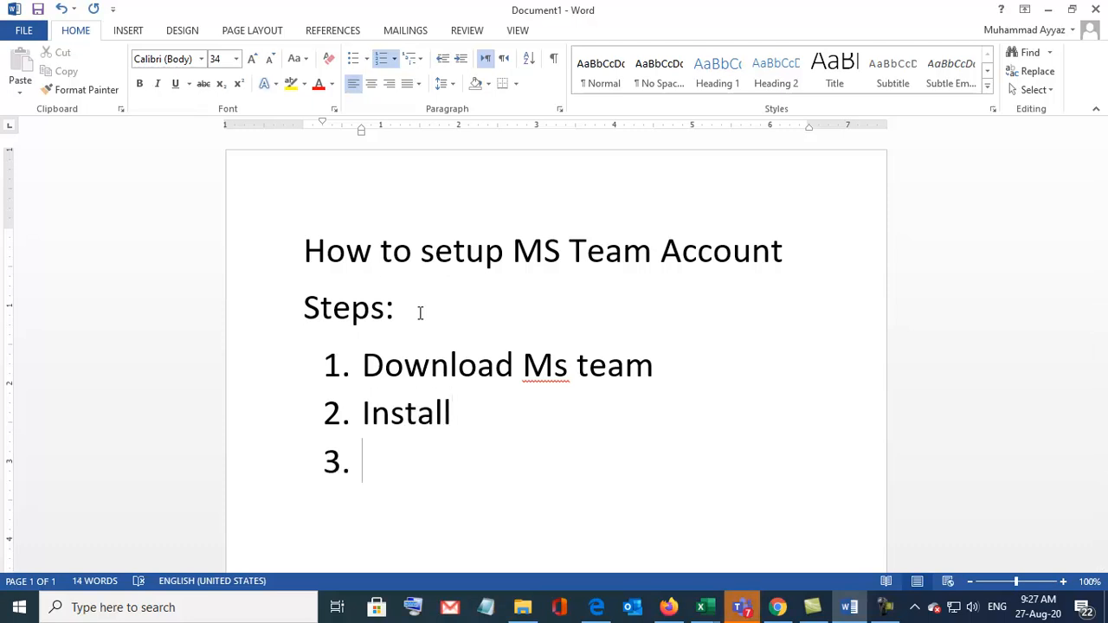
text(logi)
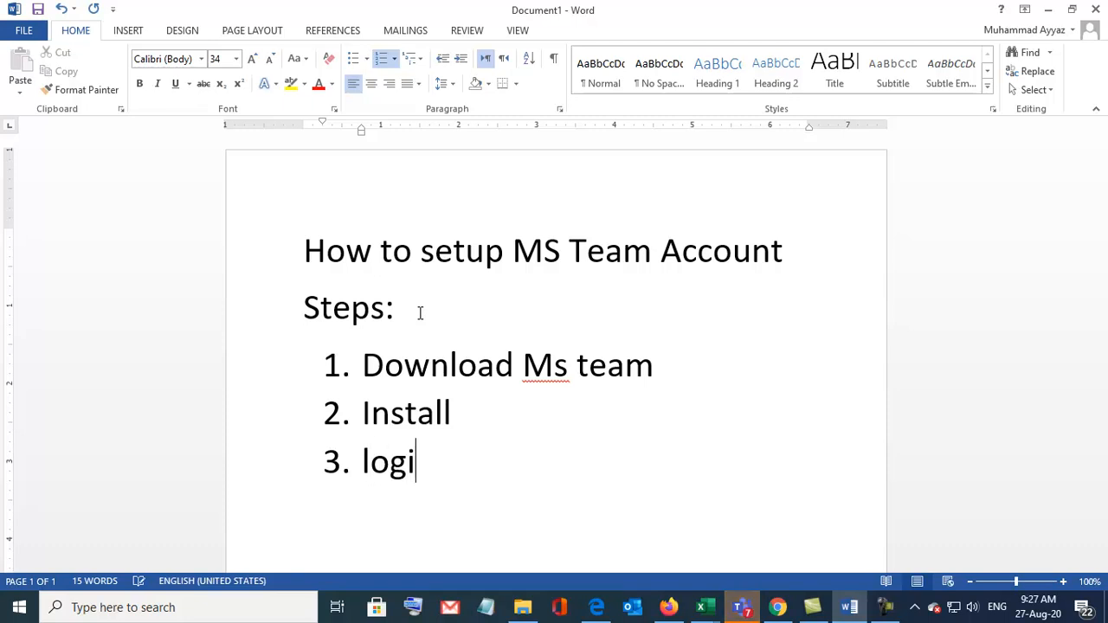
text(n)
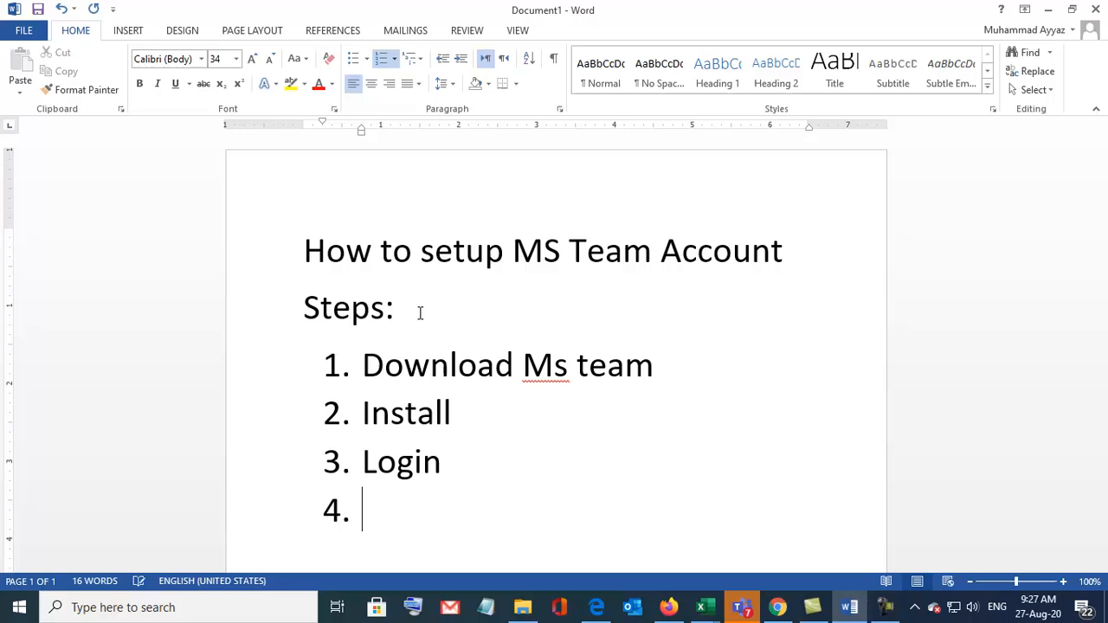
text(chasn)
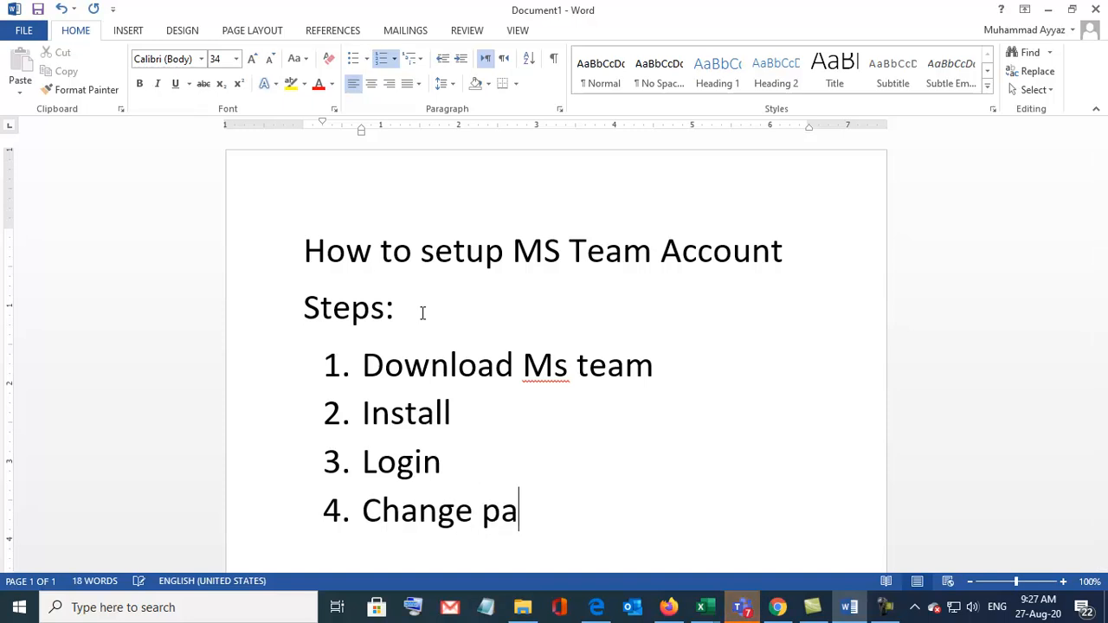
text(ssw)
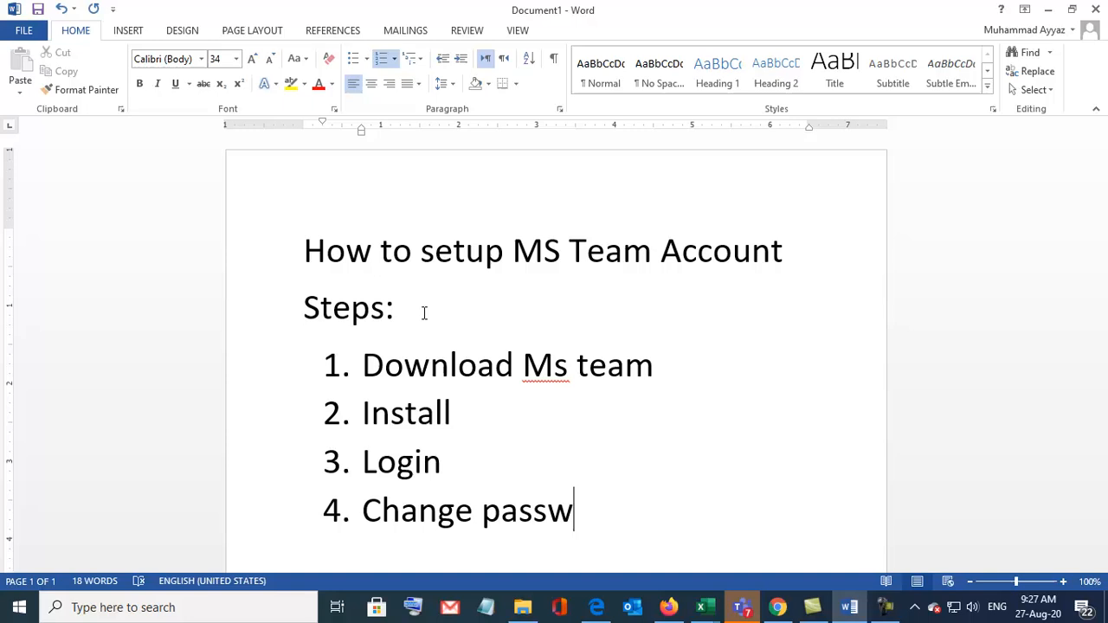
text(ord)
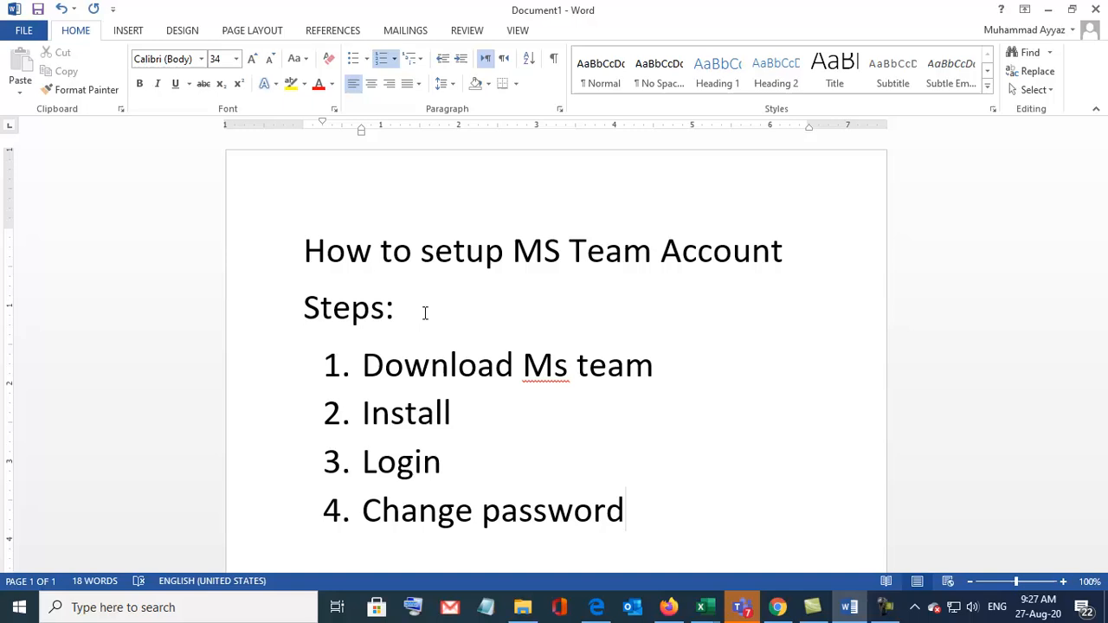
mouse_move(530, 606)
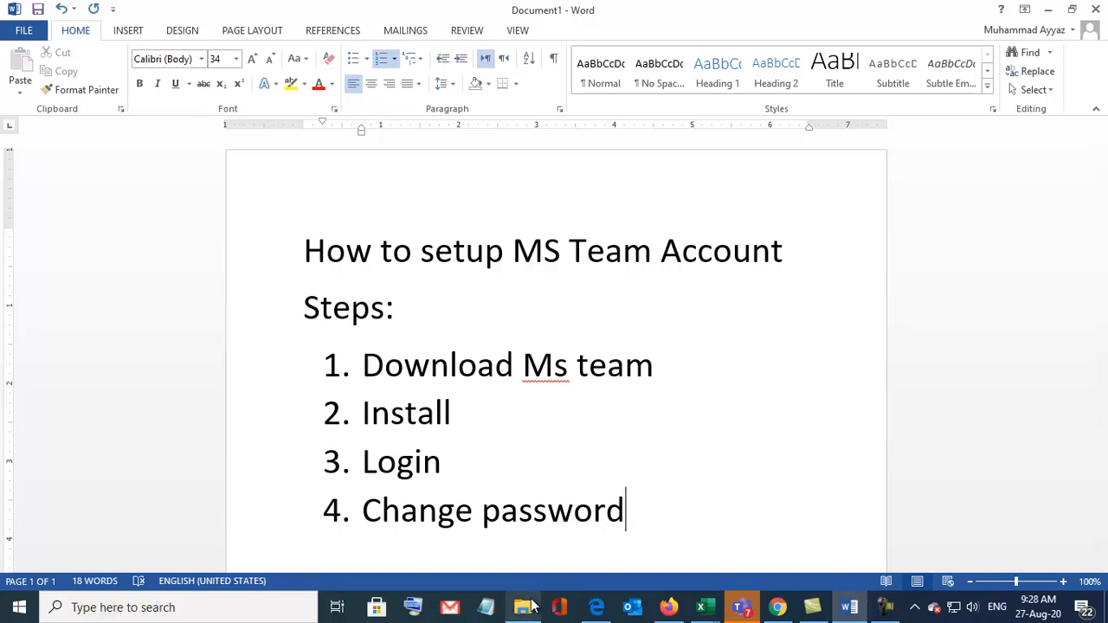
Search Google in Chrome for 'ms teams login' and view the results.
click(771, 605)
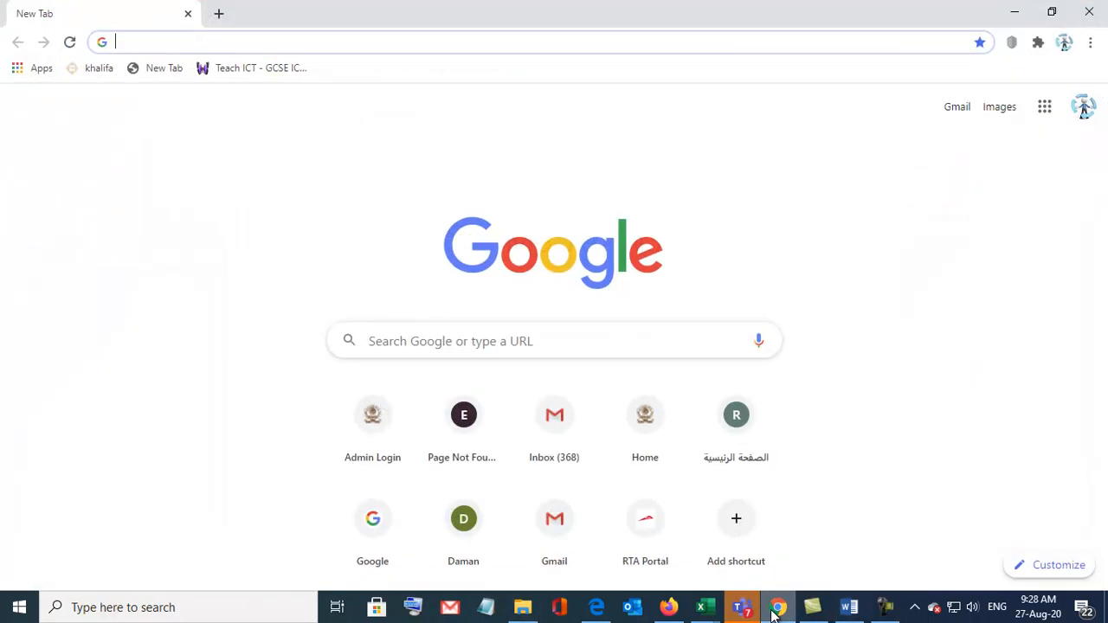
click(554, 341)
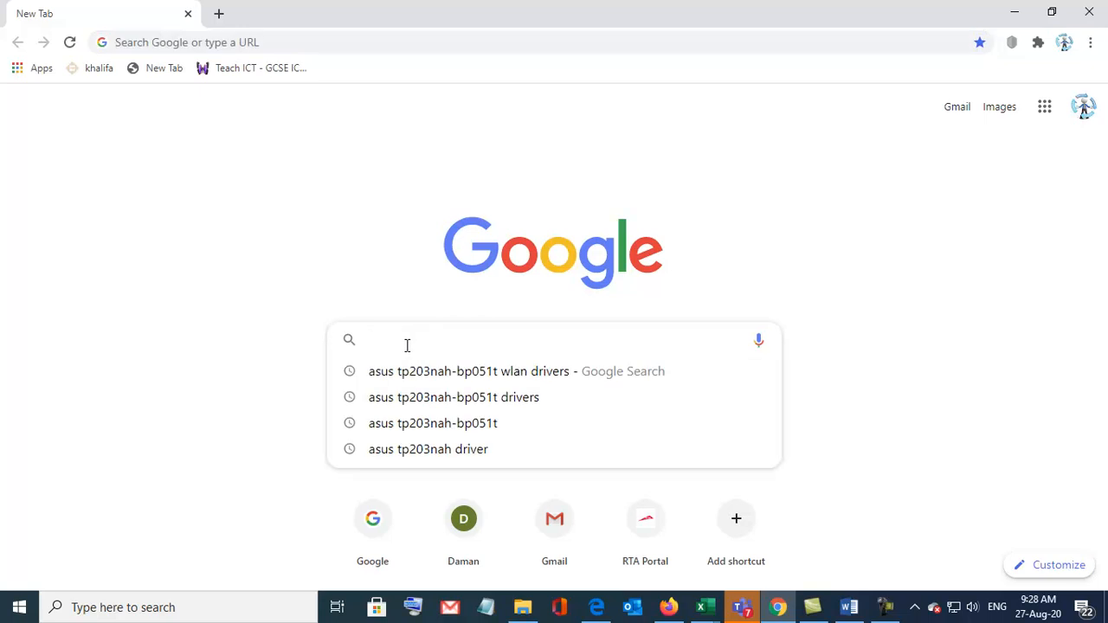
text(ms teams)
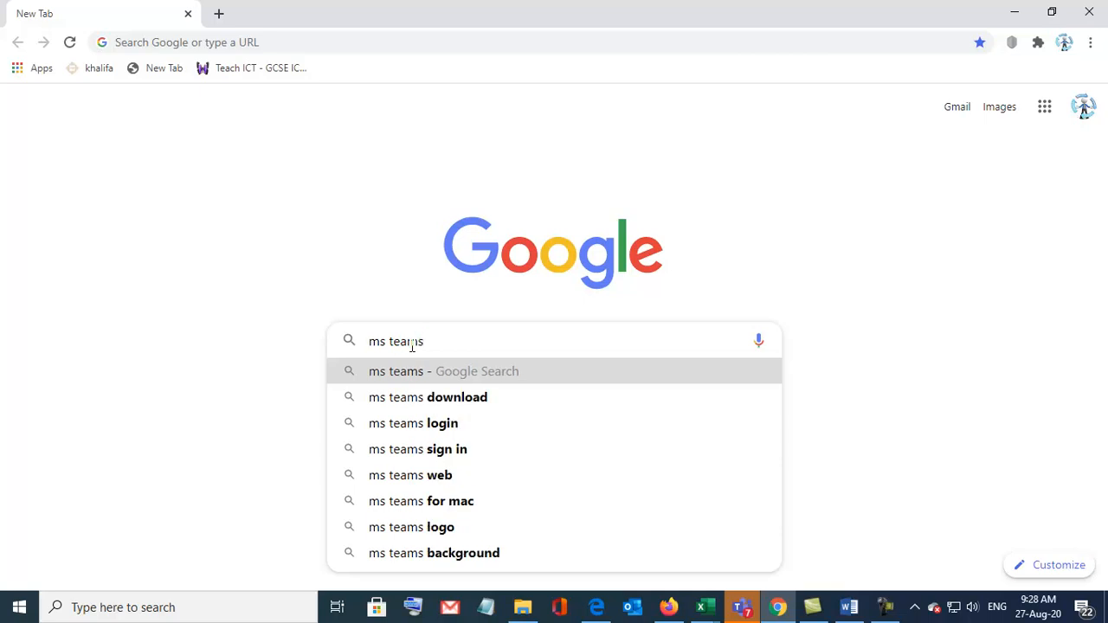
mouse_move(419, 429)
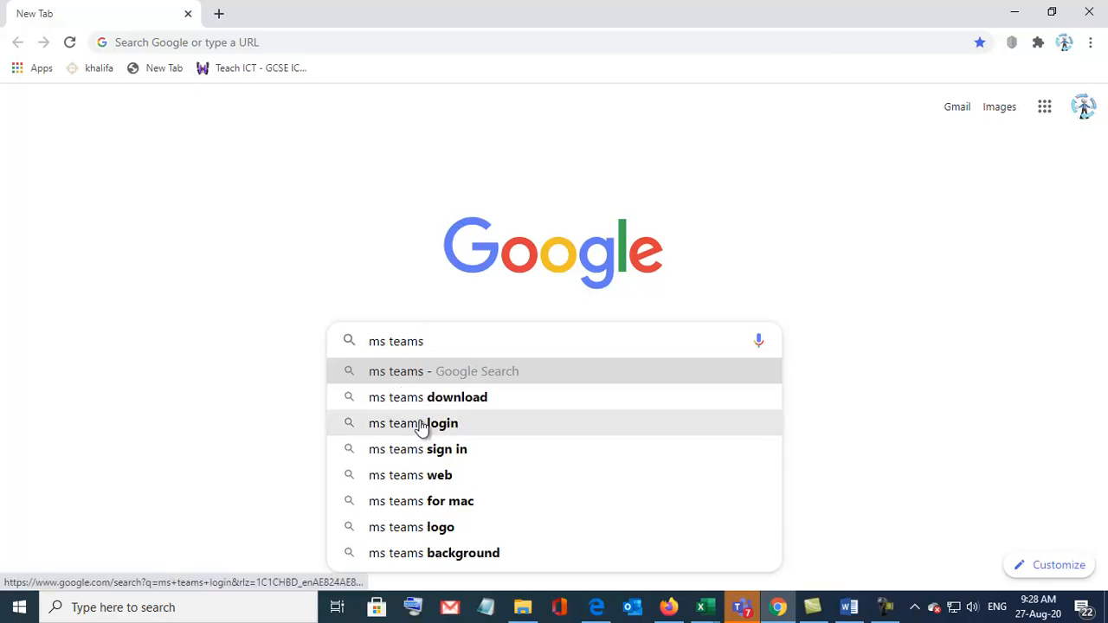
click(414, 422)
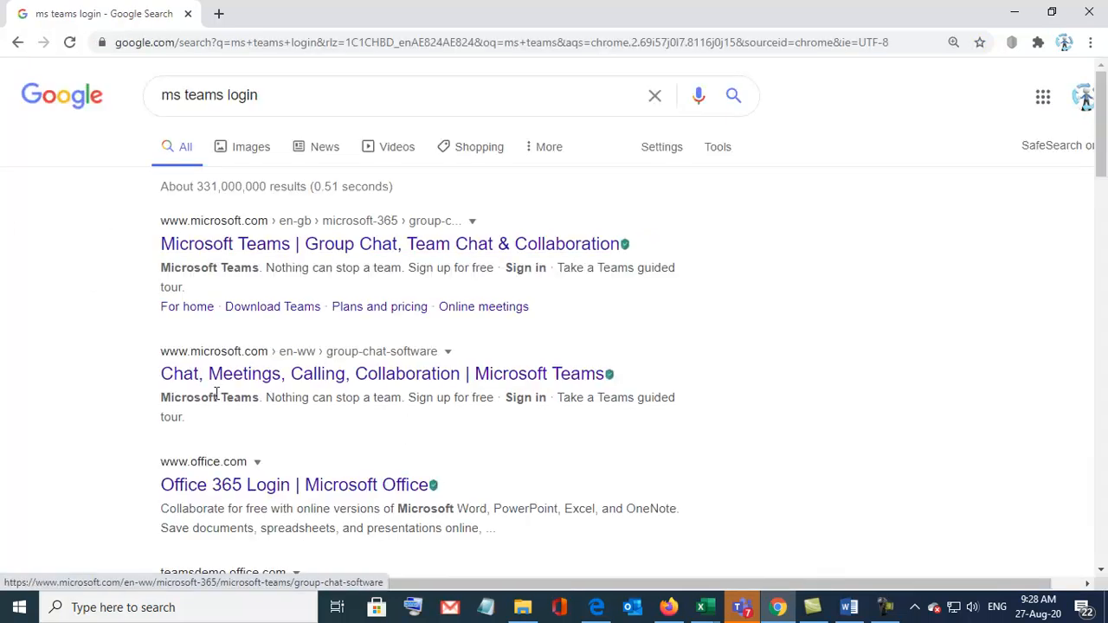
scroll(down, 3)
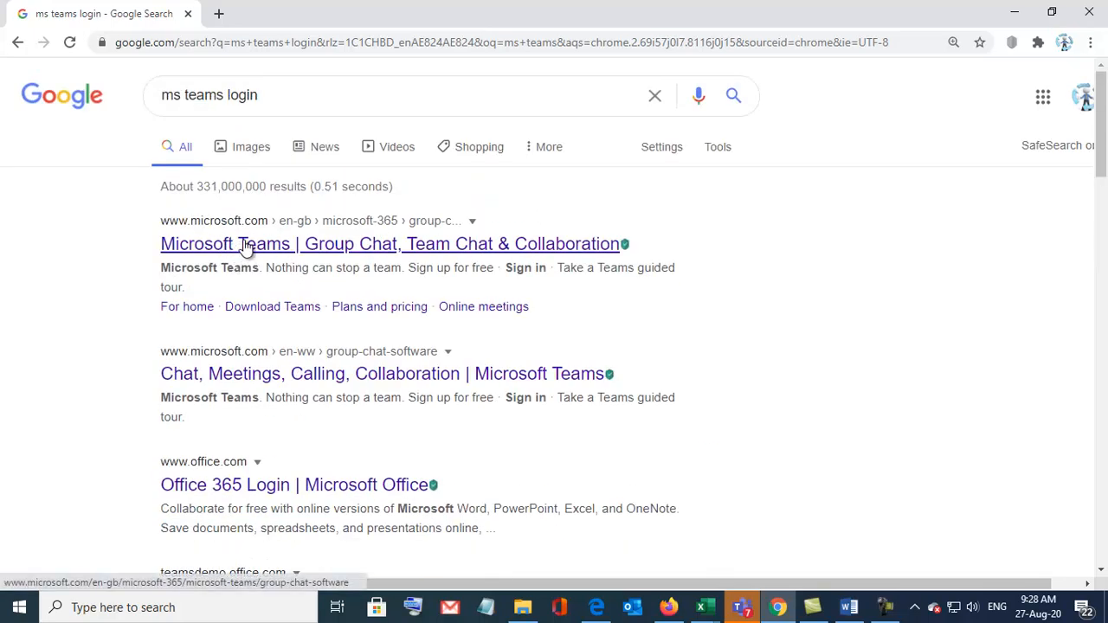
Reach the international English Microsoft Teams desktop download page from the results.
click(253, 242)
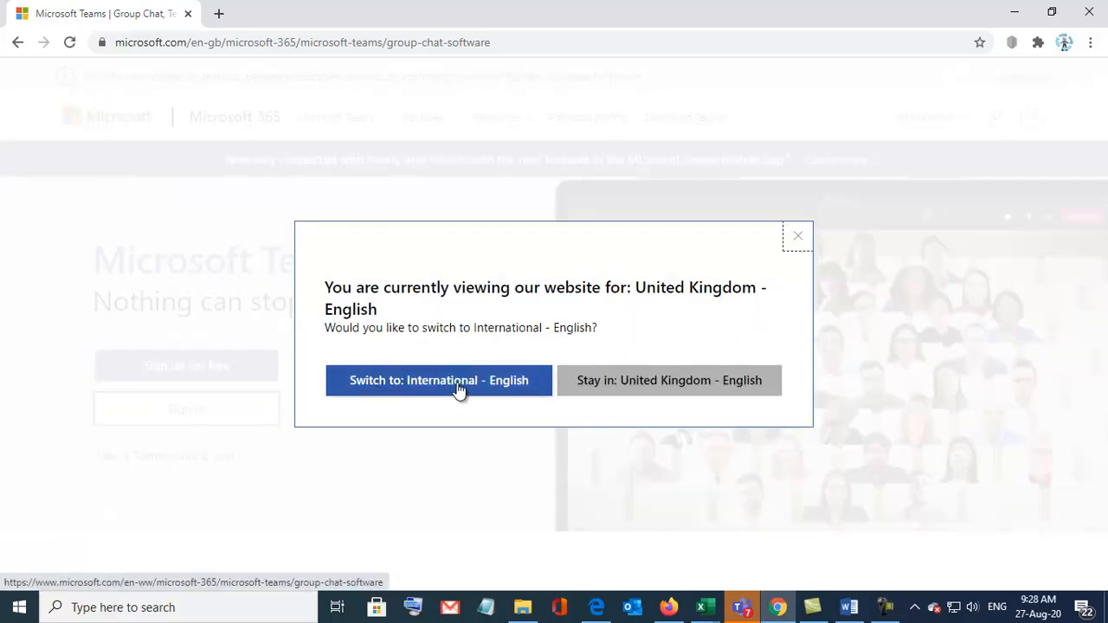
click(440, 381)
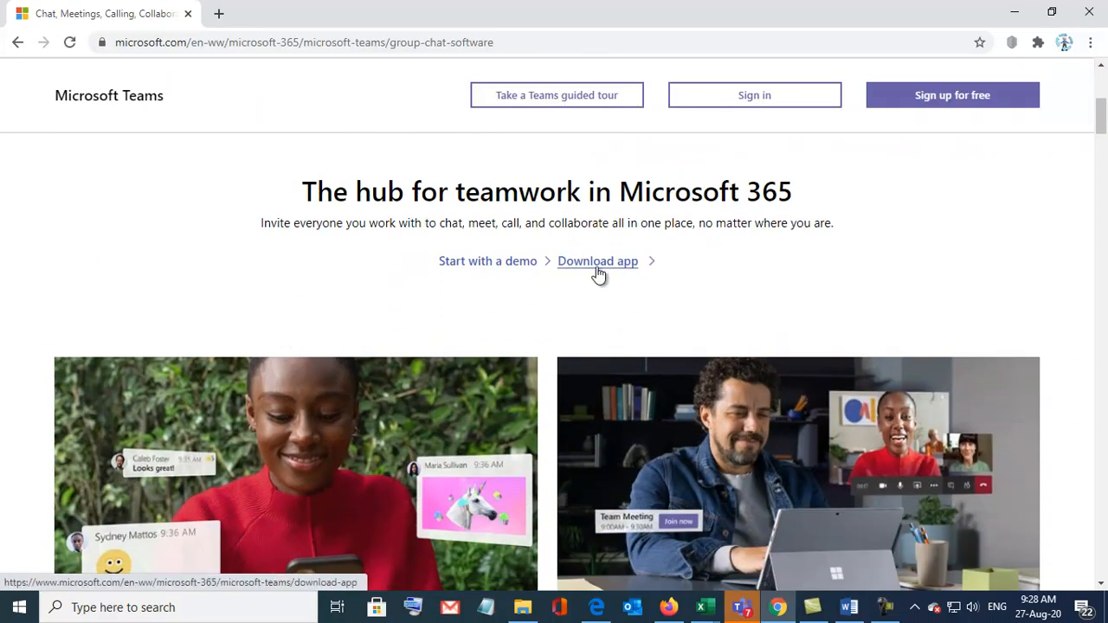
click(597, 260)
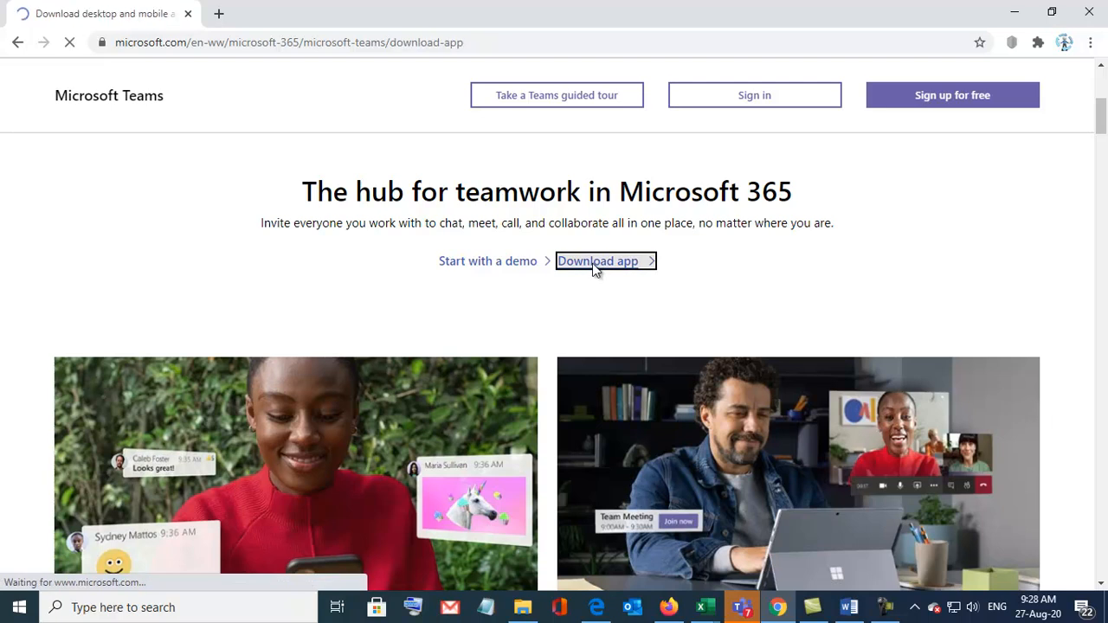
click(599, 260)
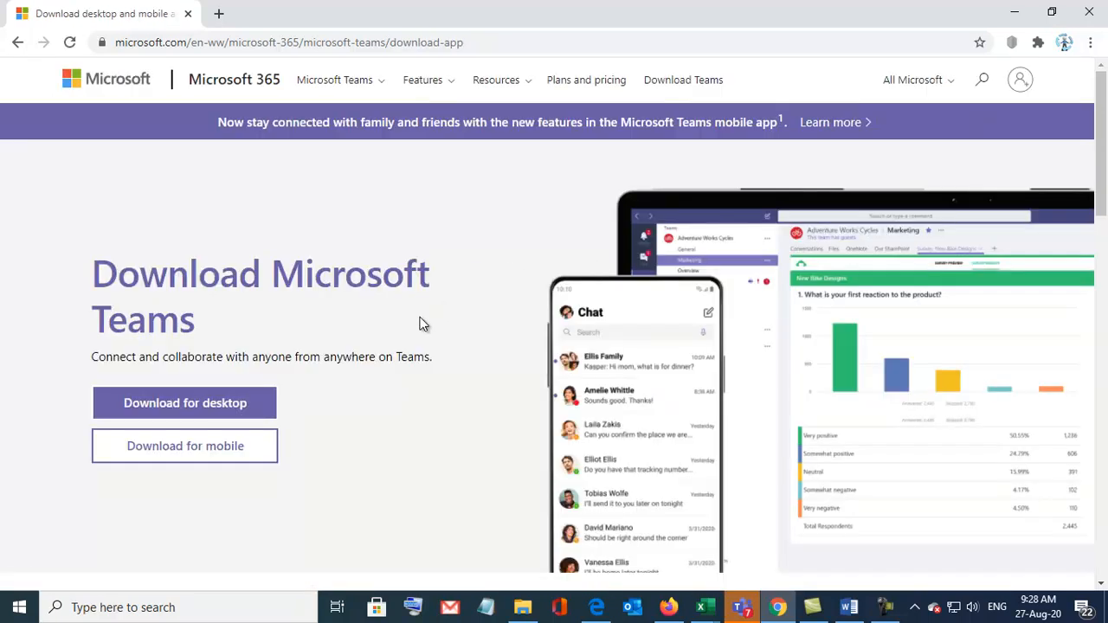
mouse_move(218, 408)
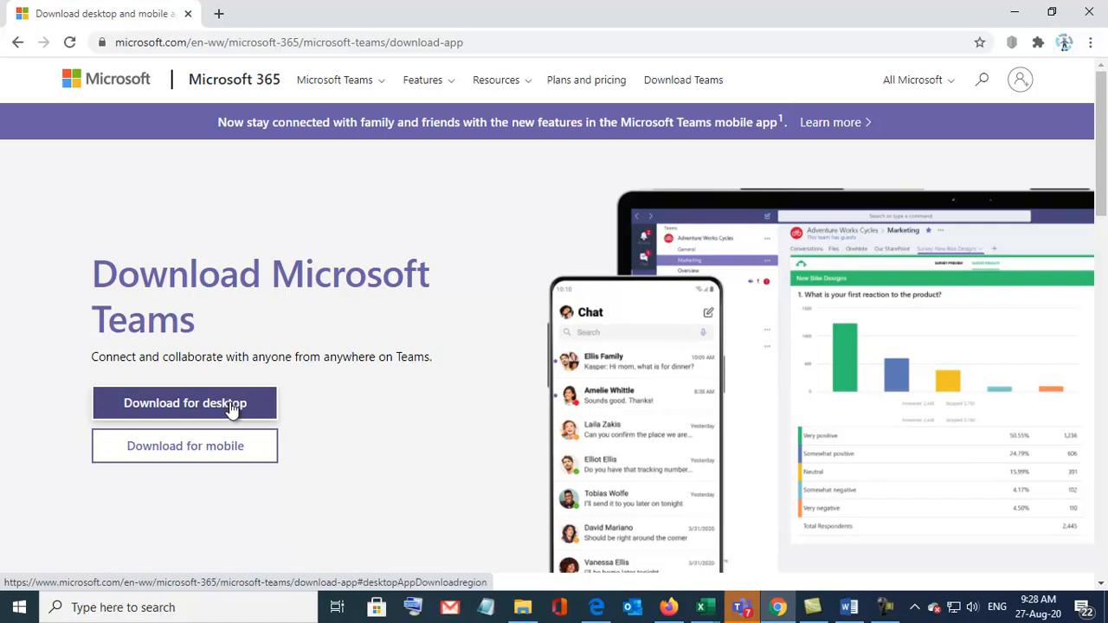
mouse_move(156, 457)
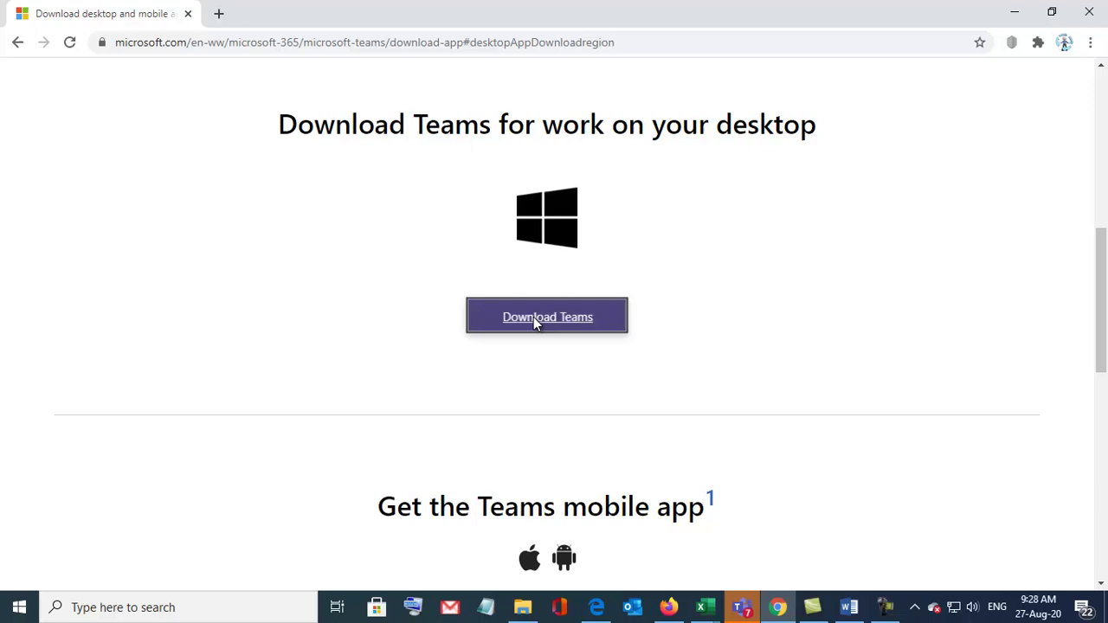
Download the Teams Windows installer and run Teams_windows_x64.exe.
click(547, 316)
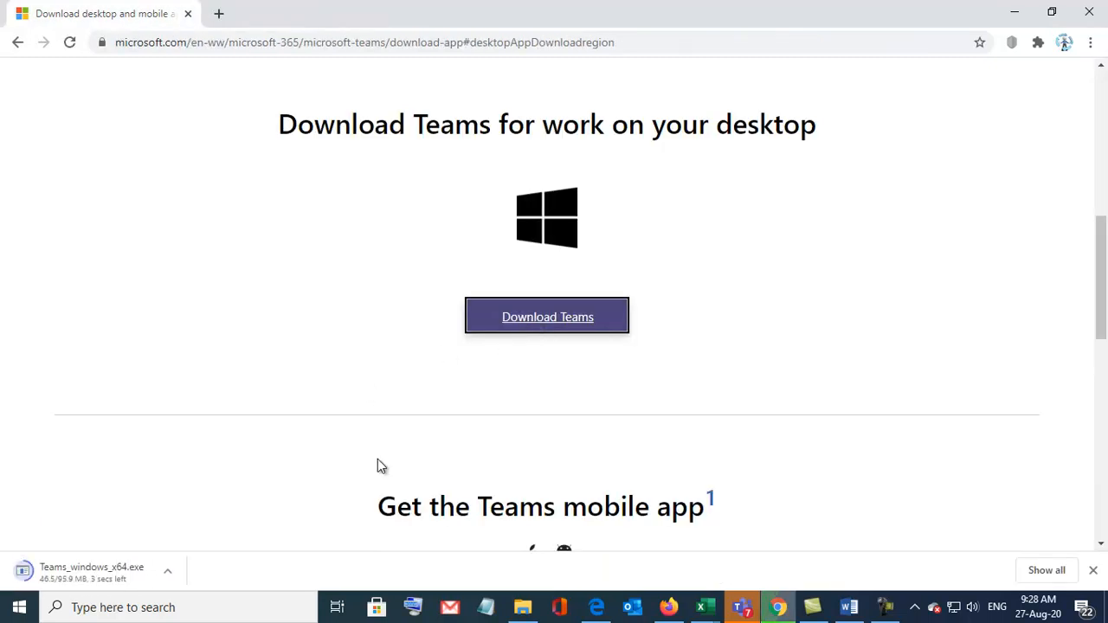
mouse_move(415, 424)
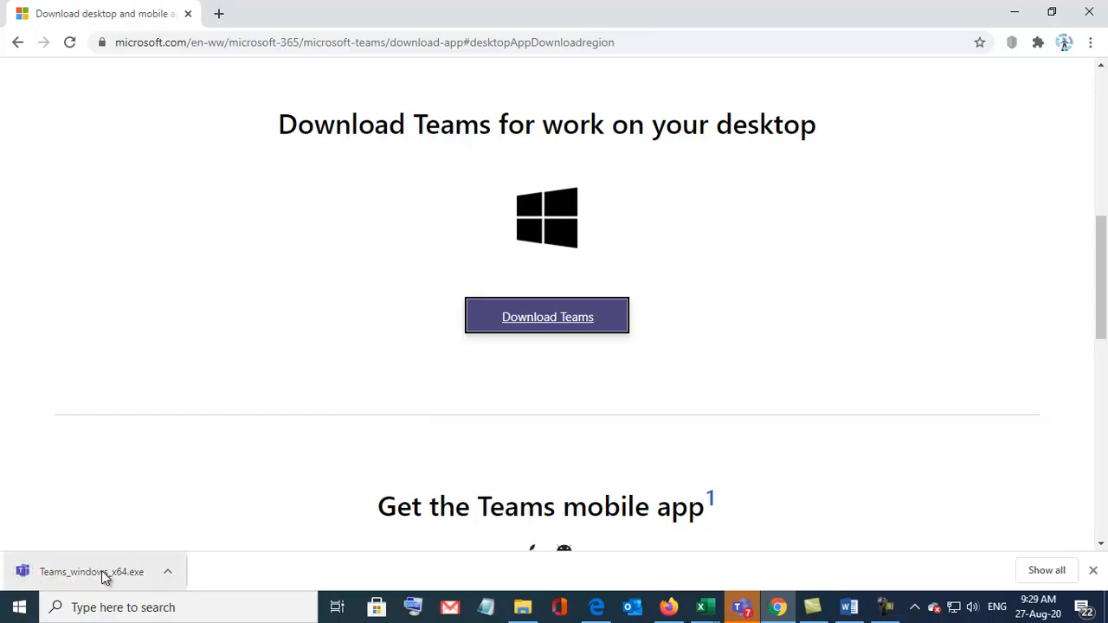
click(90, 571)
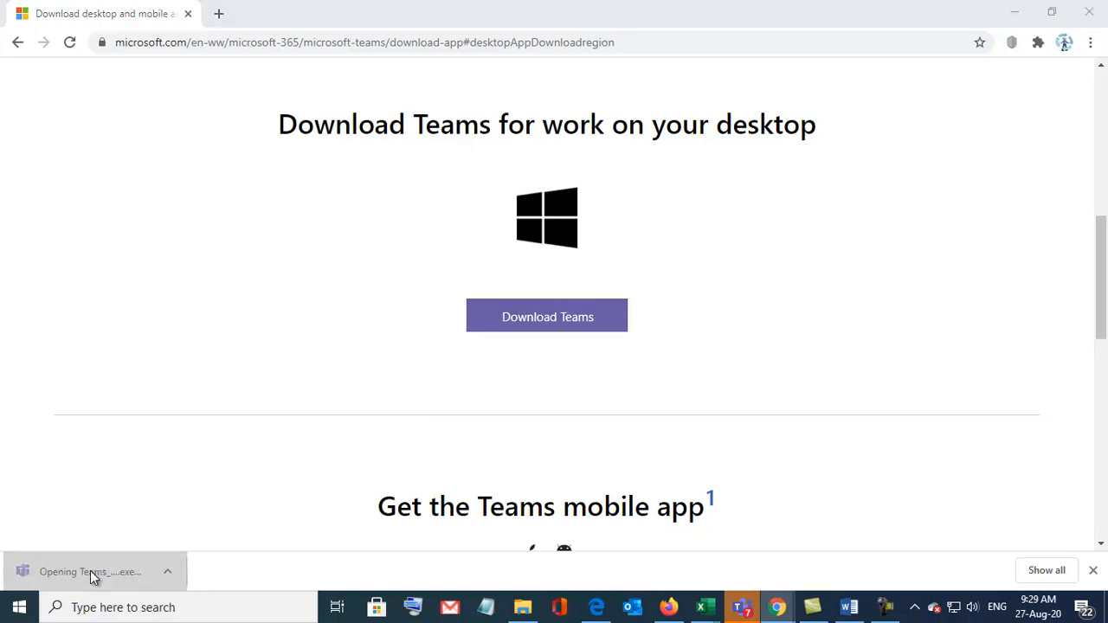
click(547, 315)
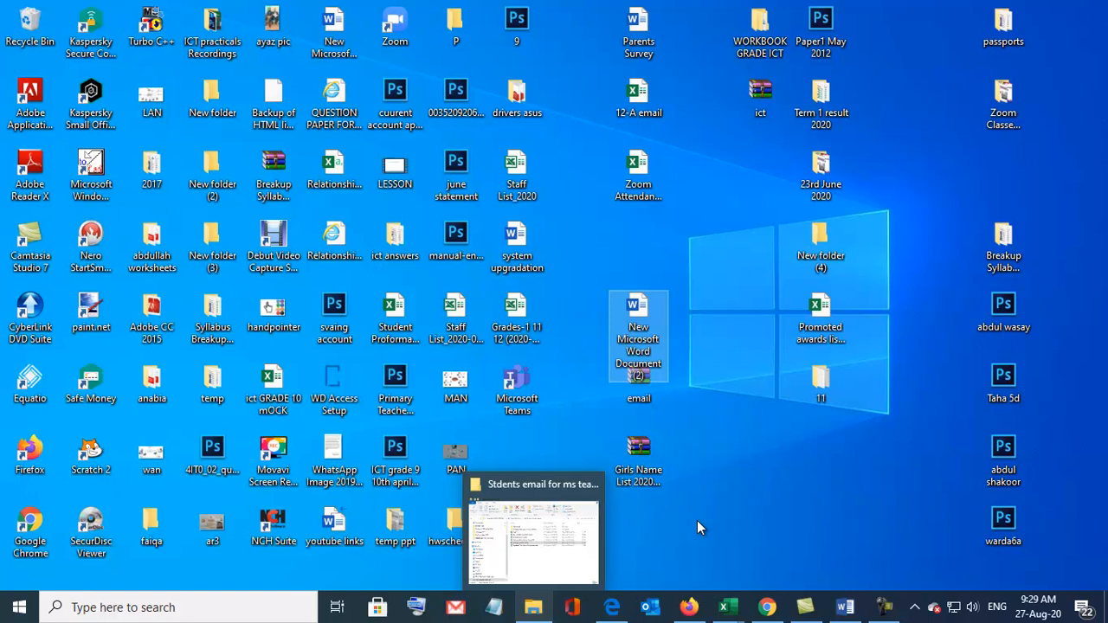
mouse_move(812, 523)
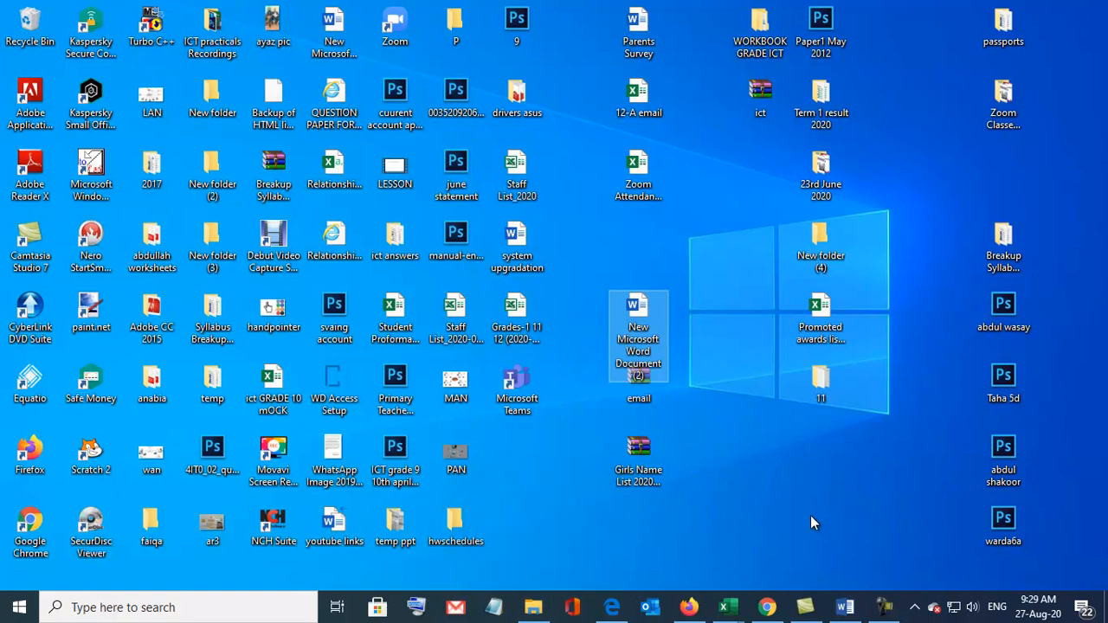
click(516, 384)
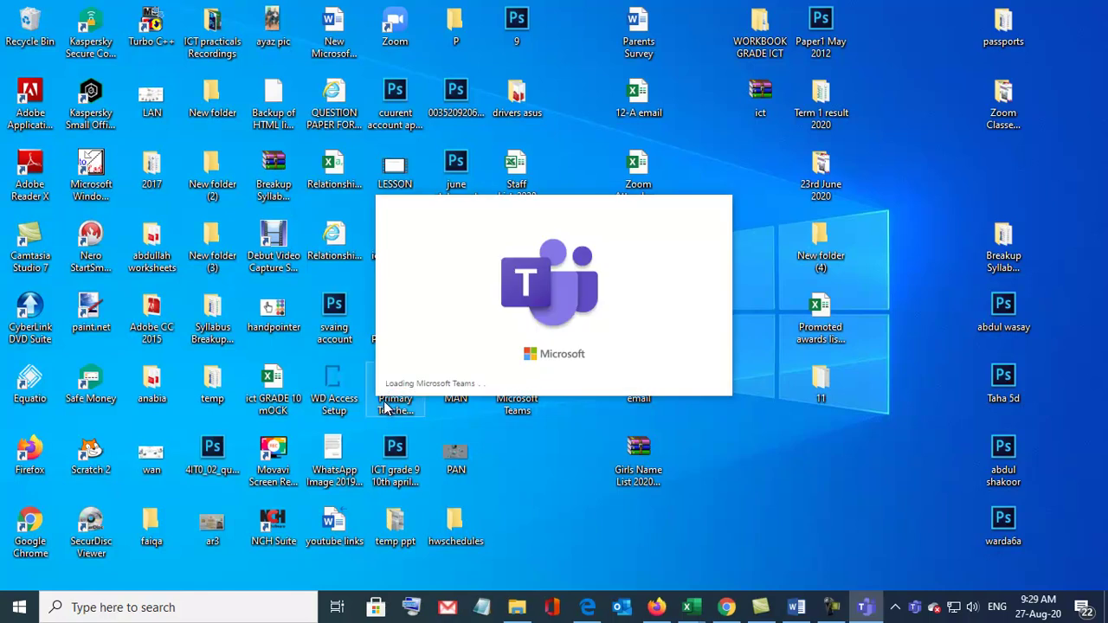
mouse_move(761, 495)
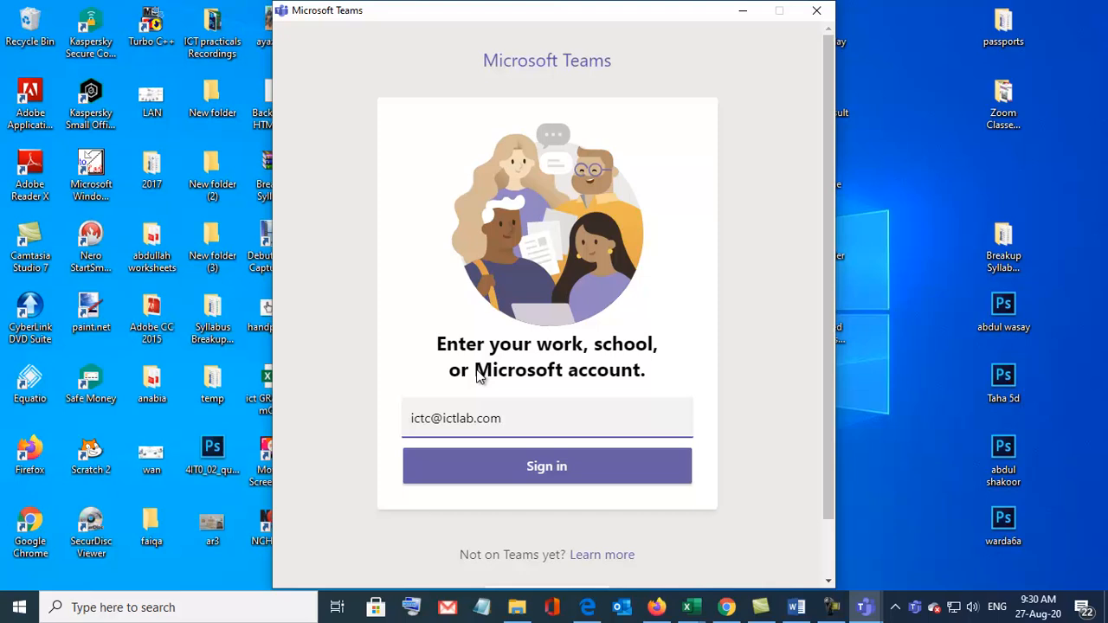
Replace the prefilled address with the student's school account and submit sign-in.
triple_click(457, 417)
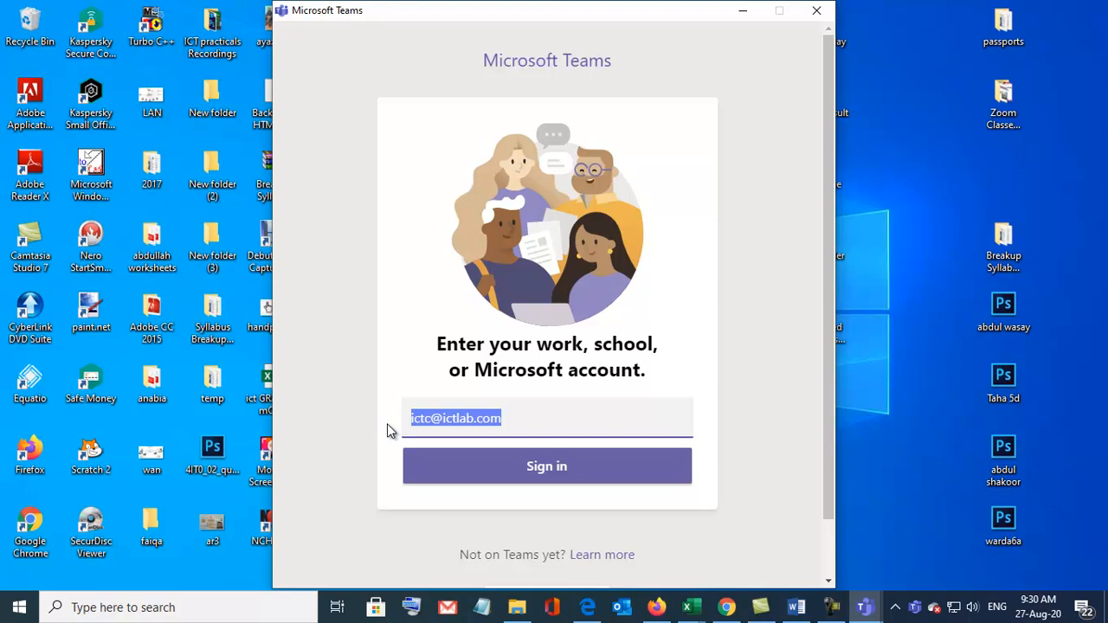
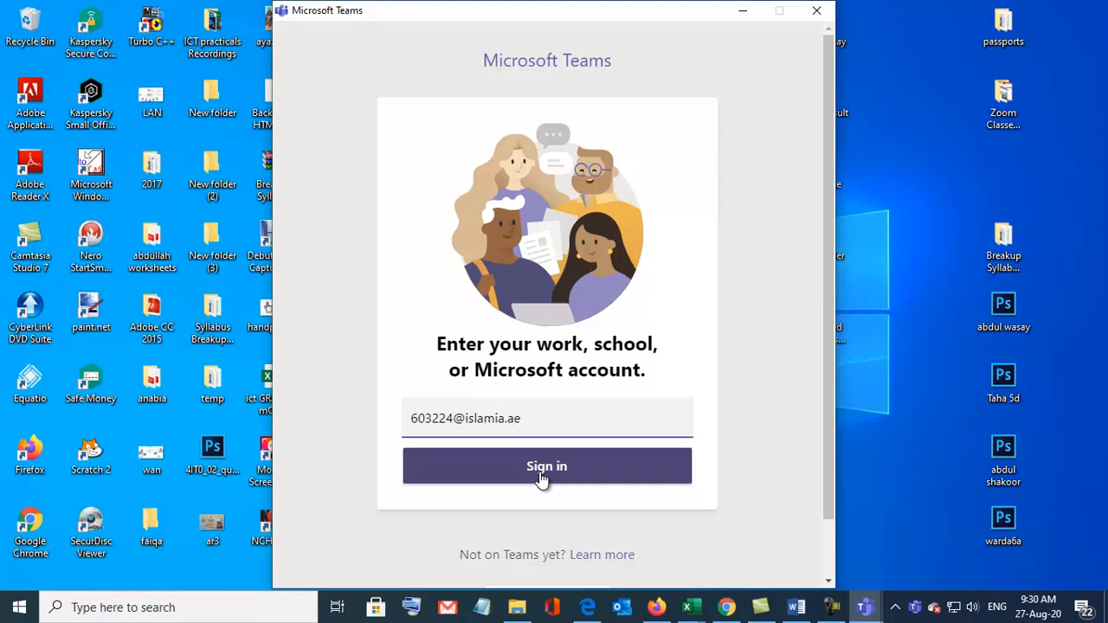
click(547, 465)
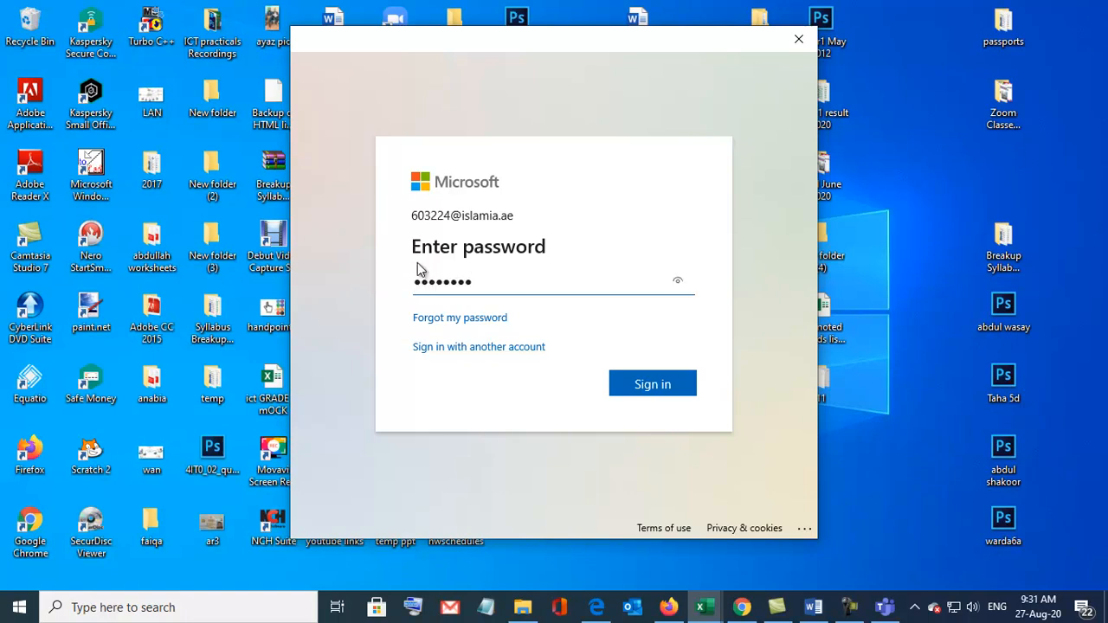
mouse_move(658, 391)
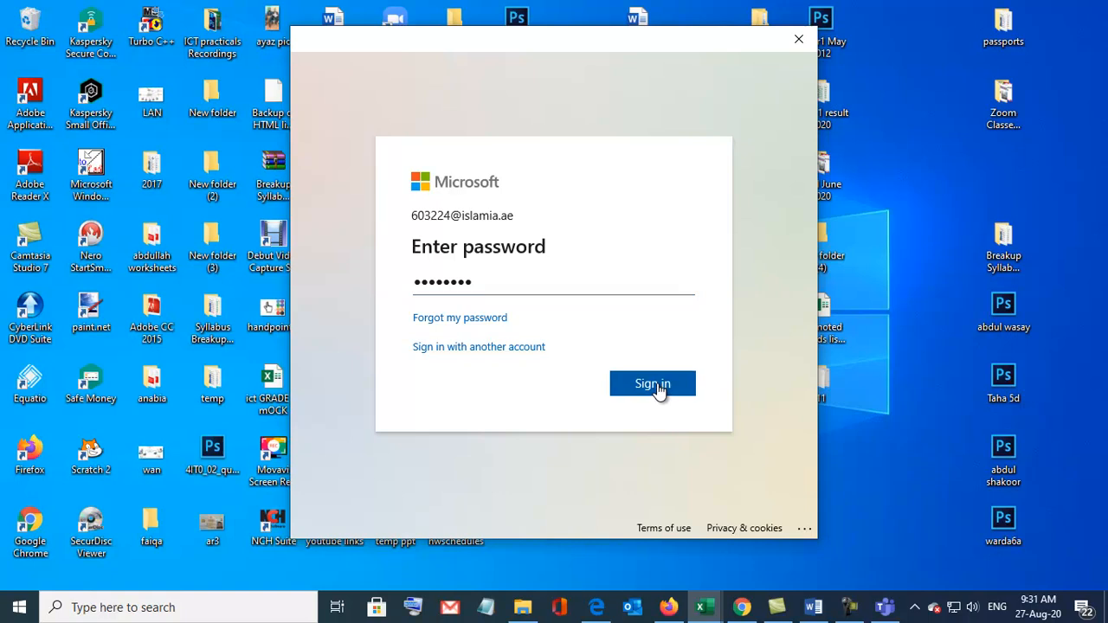
Submit the current password, then enter and confirm a new password in Update your password.
click(651, 385)
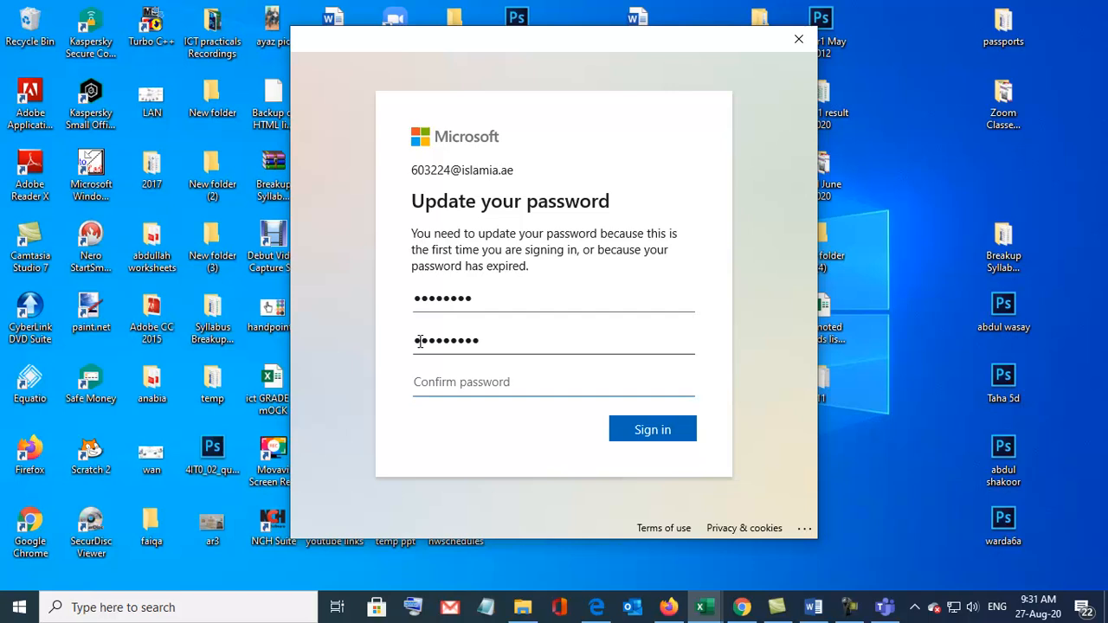
text(••••)
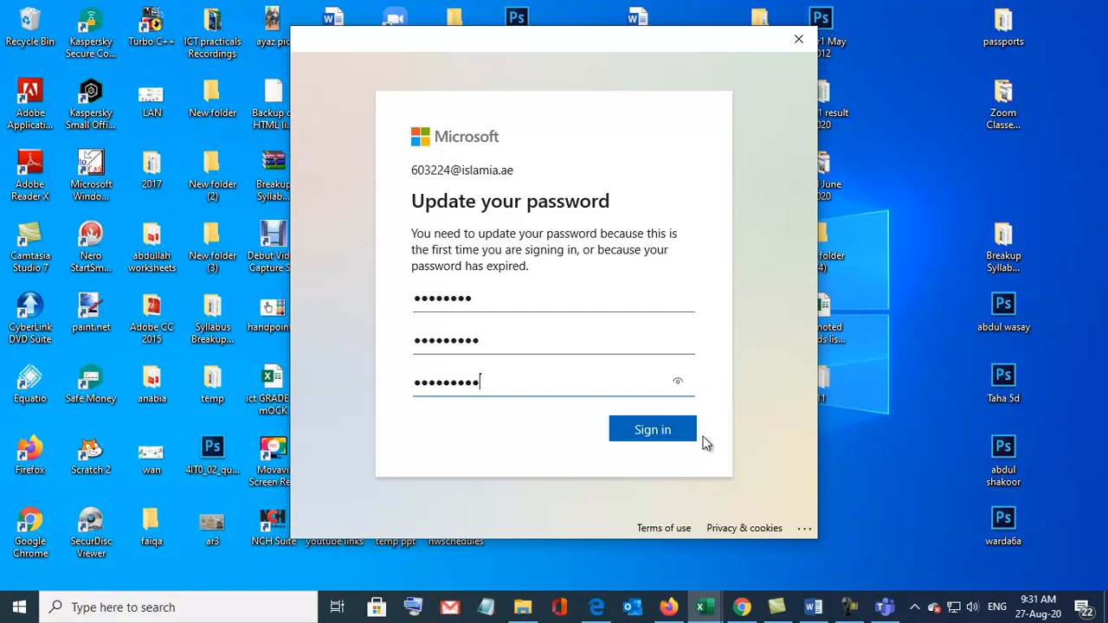
click(651, 429)
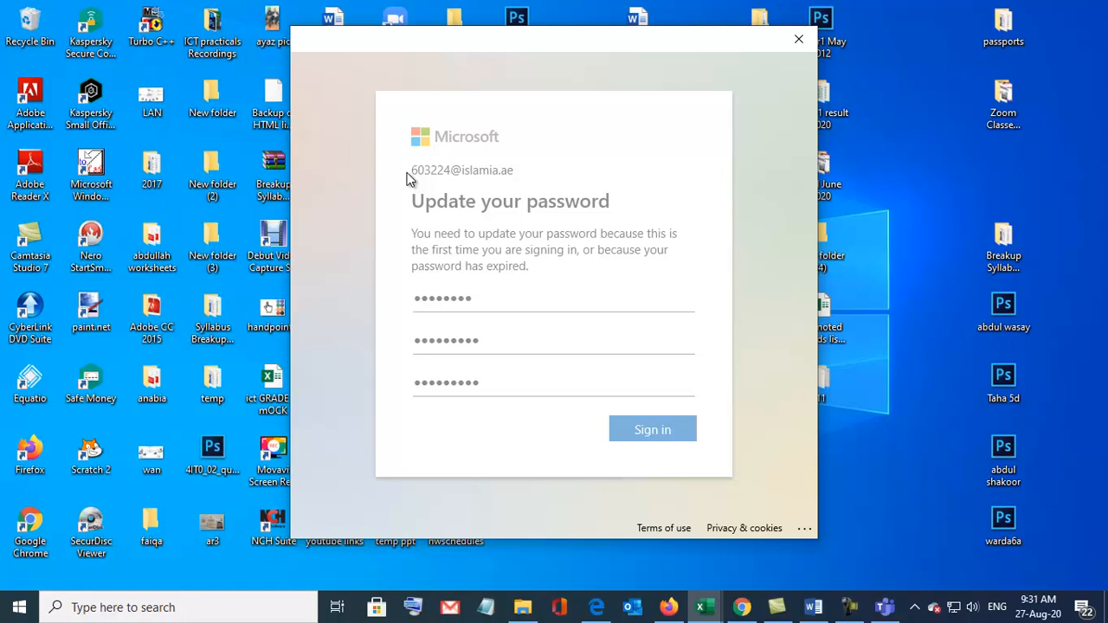
Agree to stay signed in on this device and finish adding the school account.
click(651, 429)
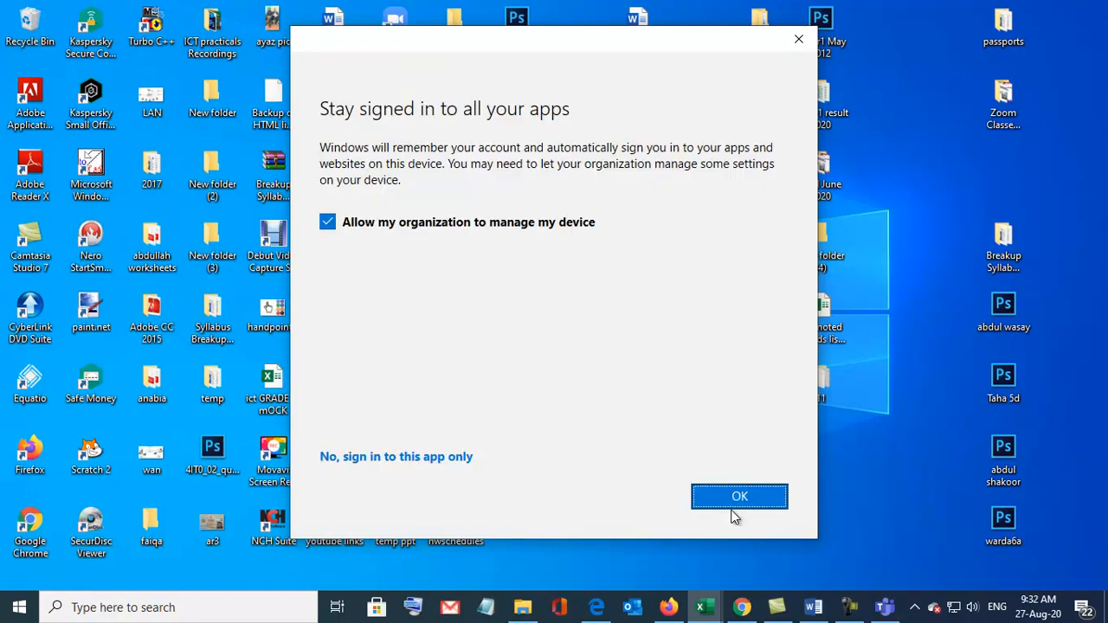
click(740, 495)
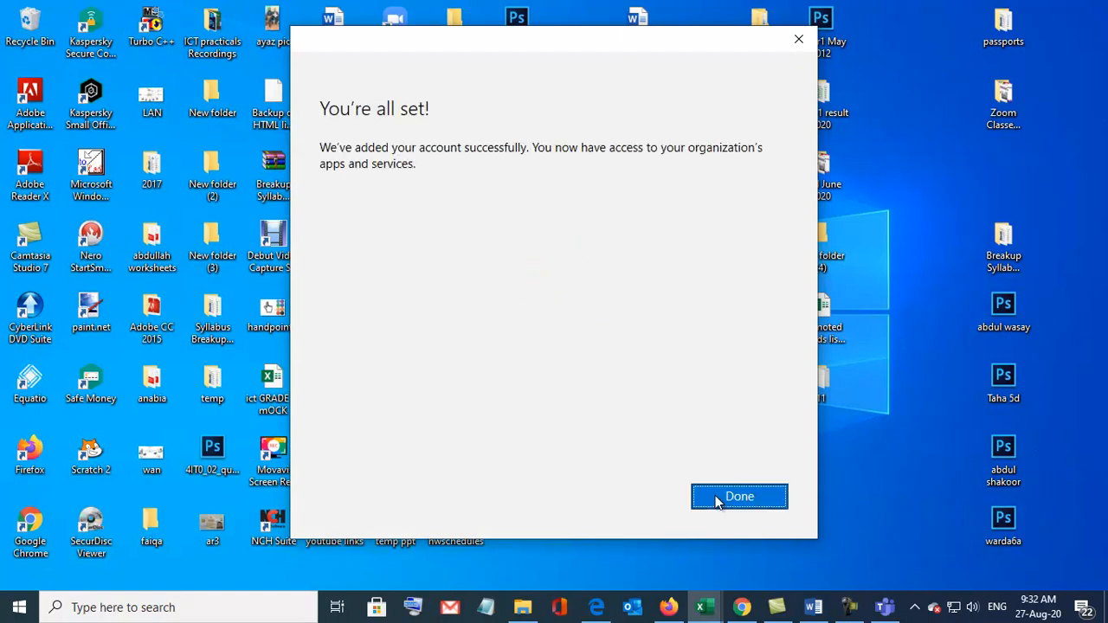
mouse_move(665, 439)
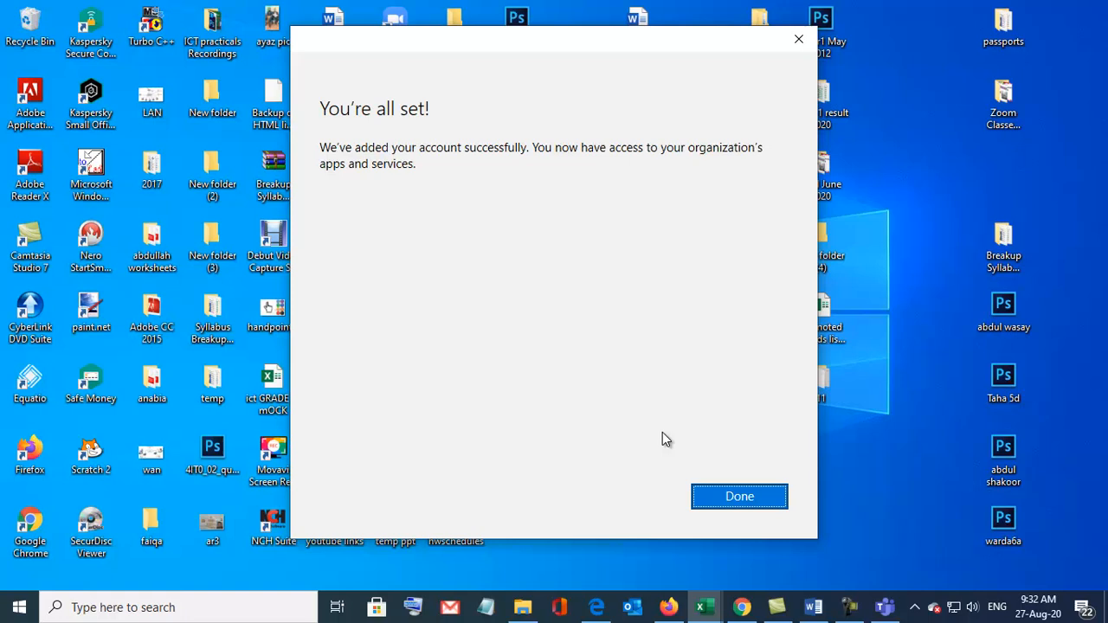
click(739, 495)
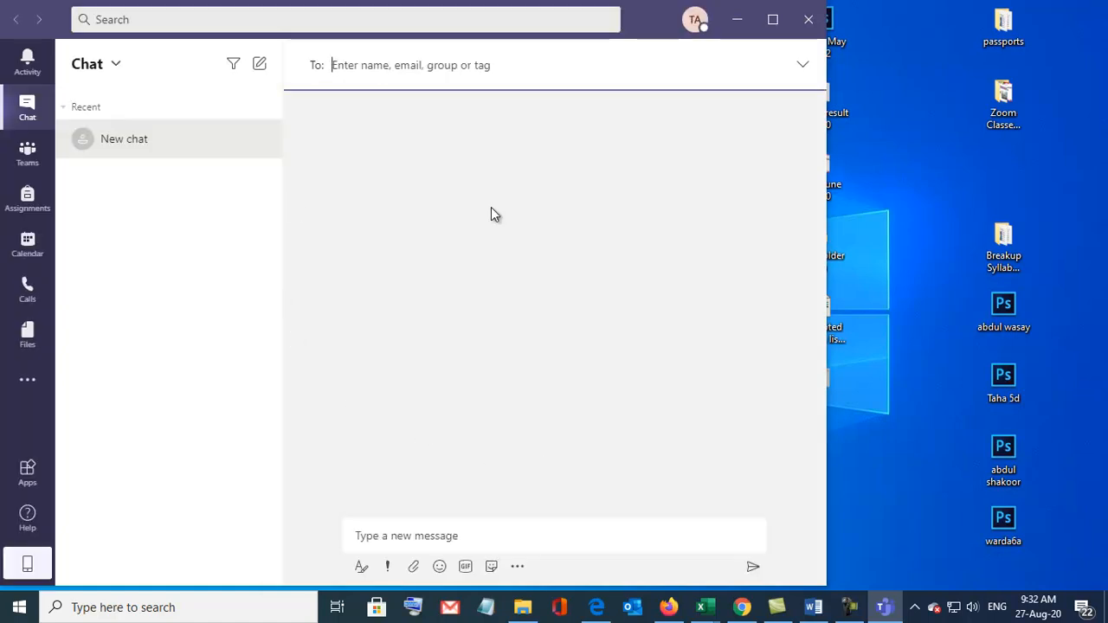
mouse_move(402, 435)
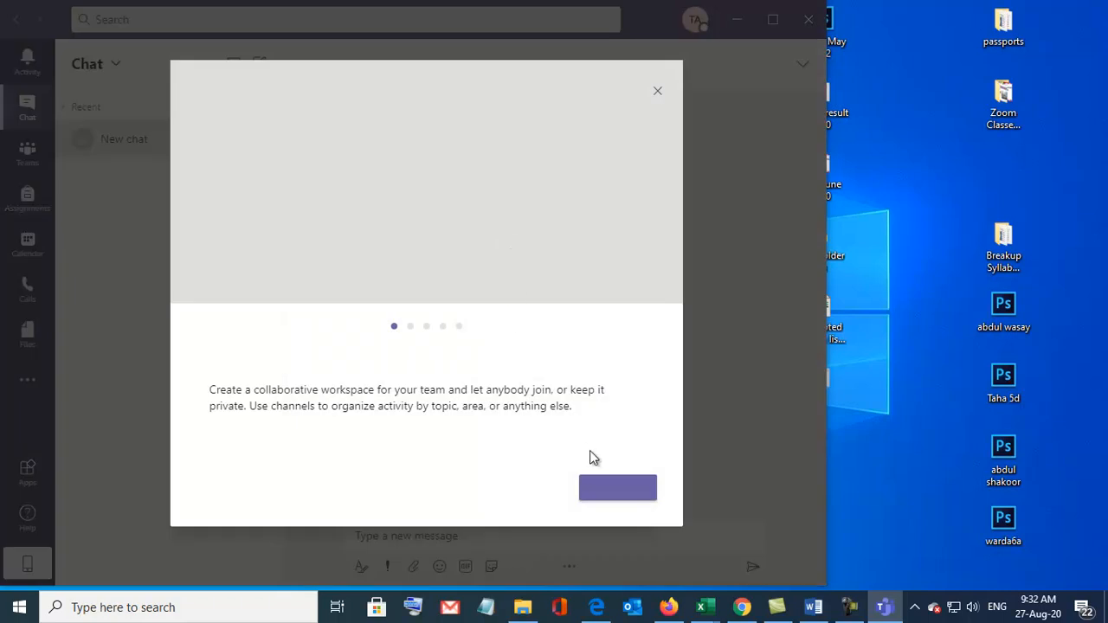
Step through the Teams welcome tour slides and end it with Let's go.
click(618, 488)
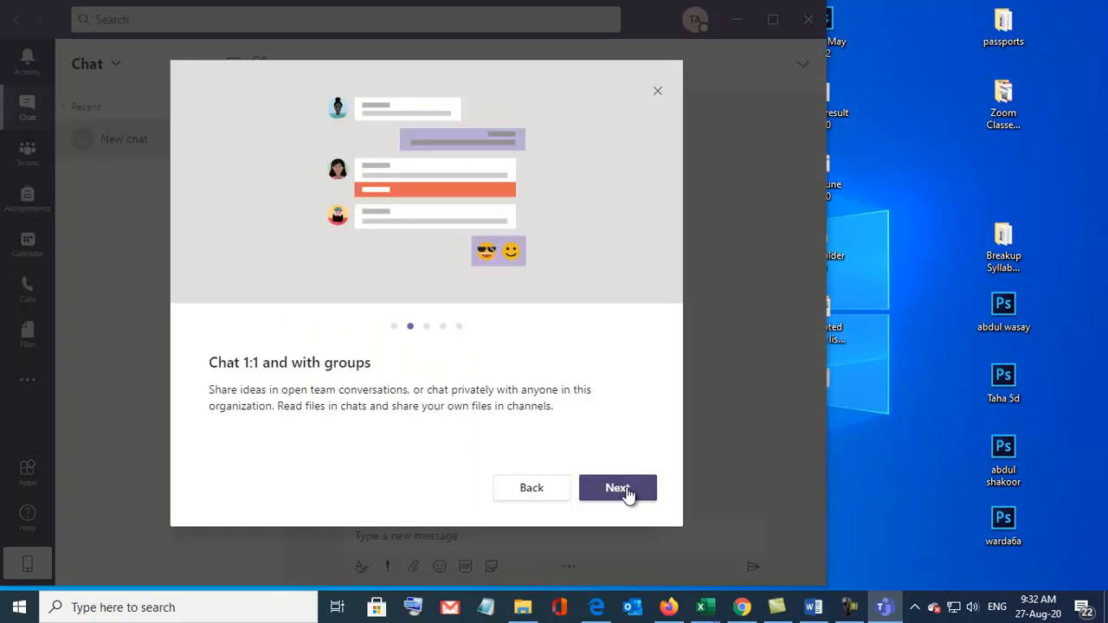
click(616, 489)
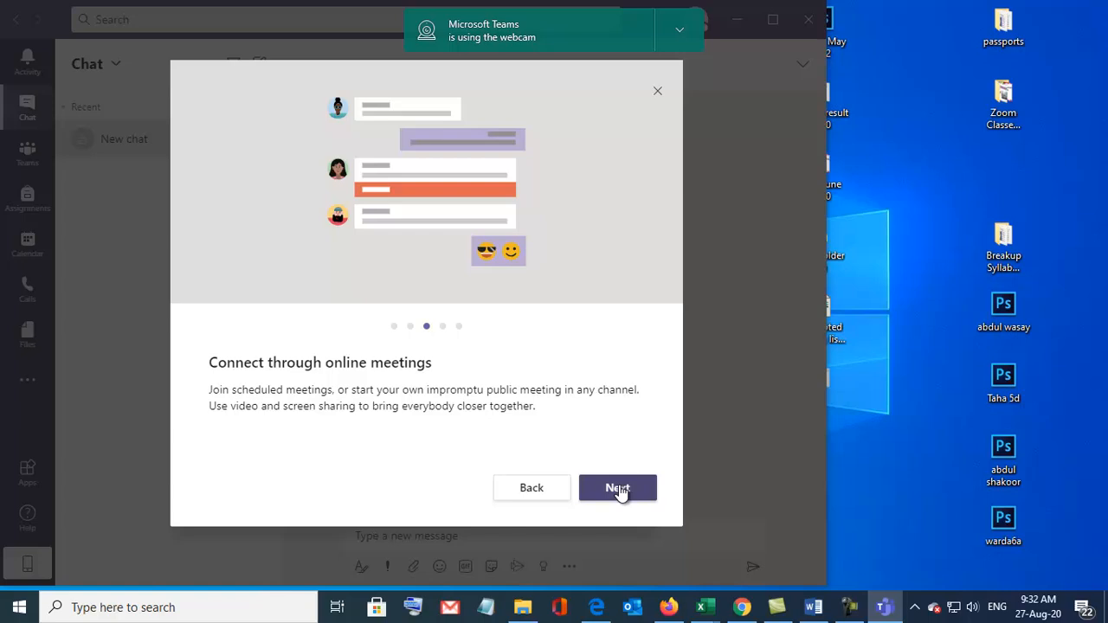
click(616, 488)
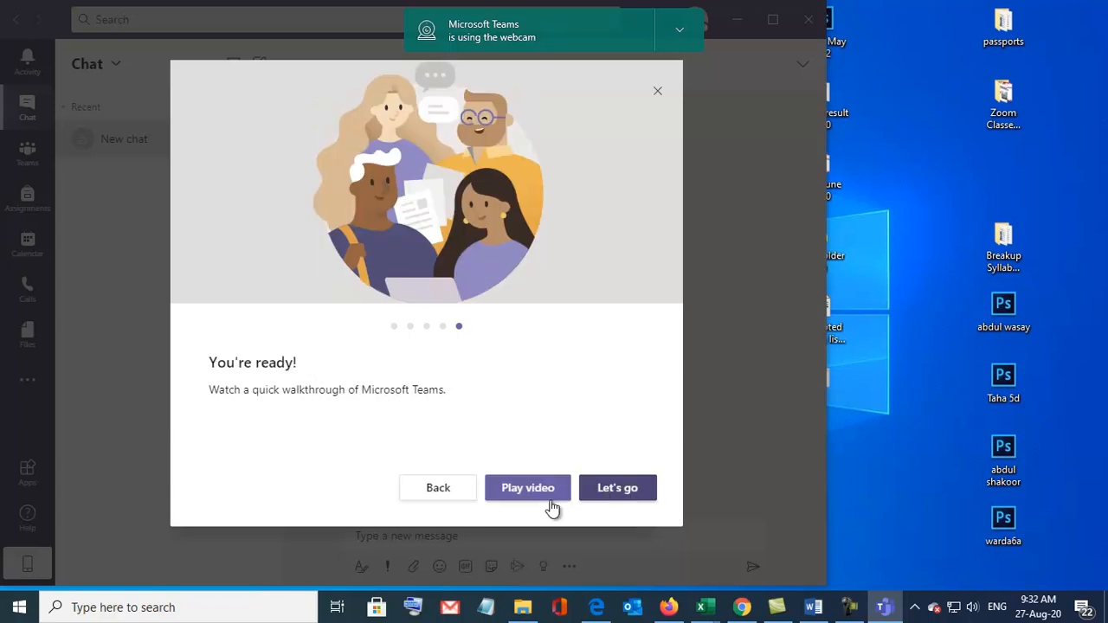
click(617, 488)
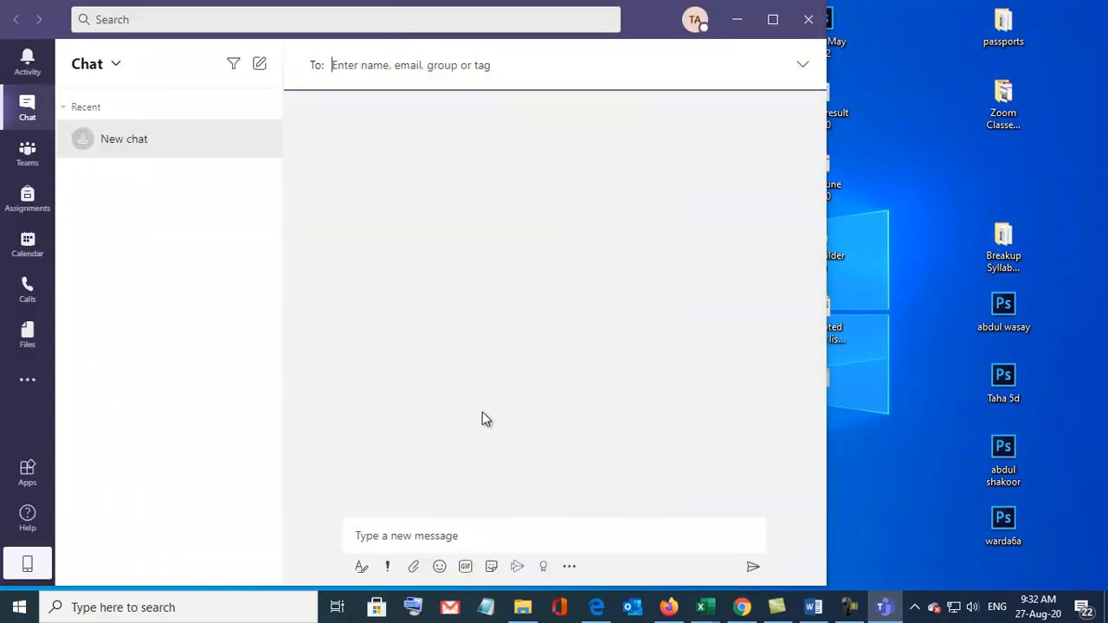
mouse_move(450, 407)
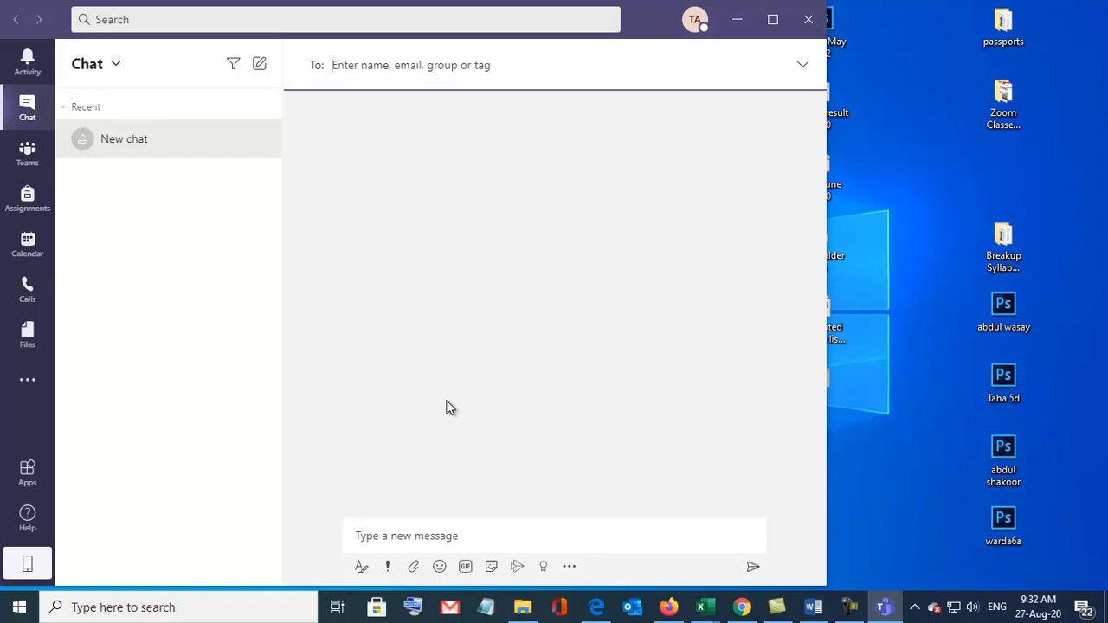
mouse_move(703, 22)
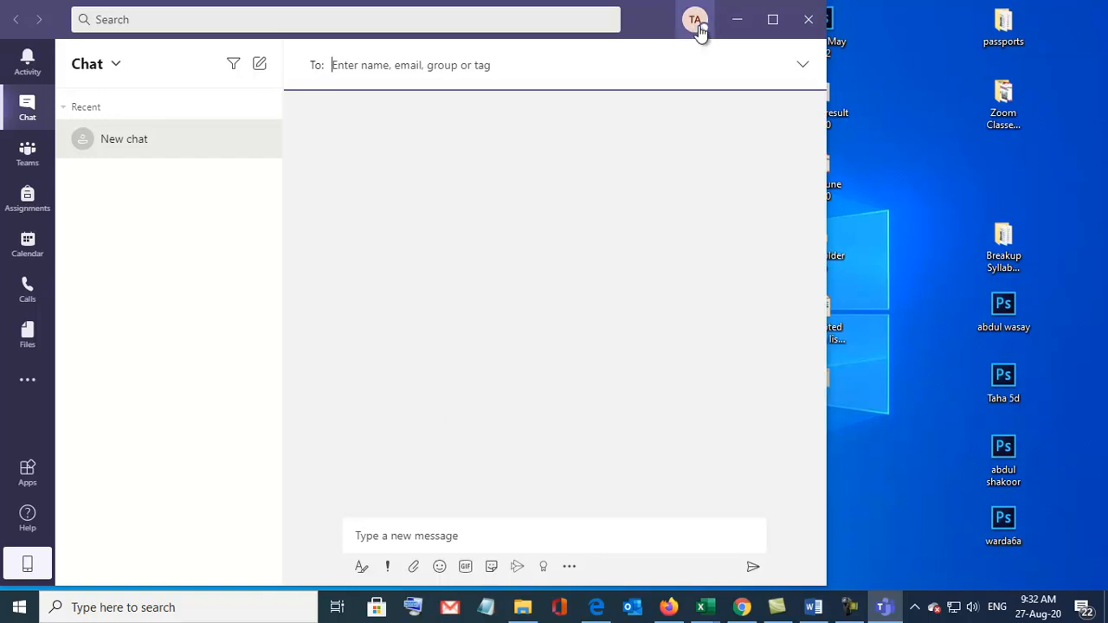
click(695, 19)
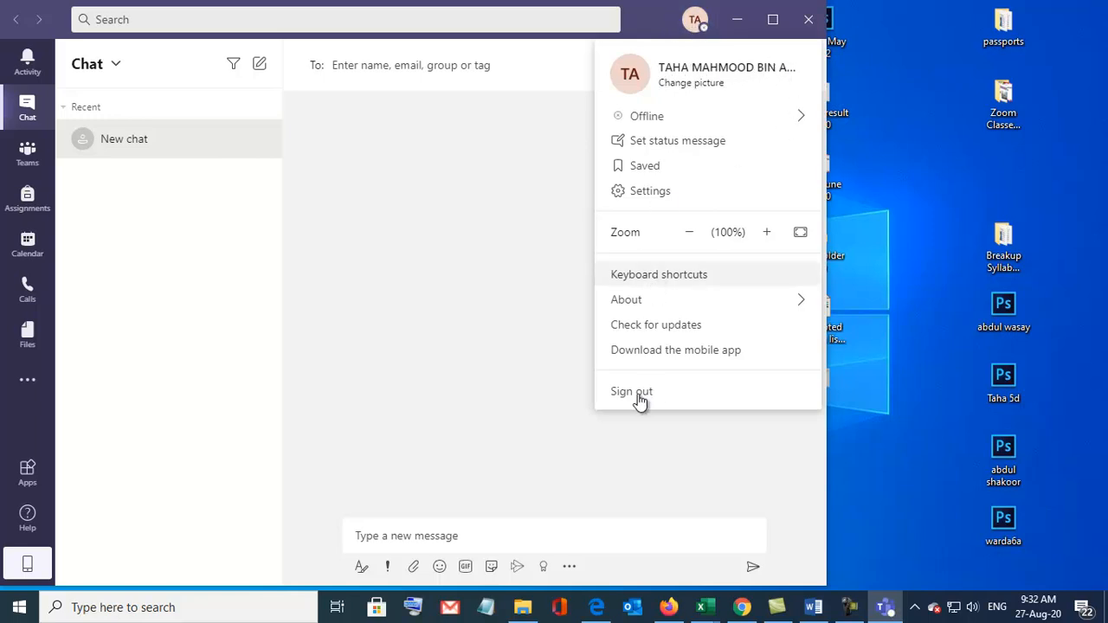
mouse_move(665, 132)
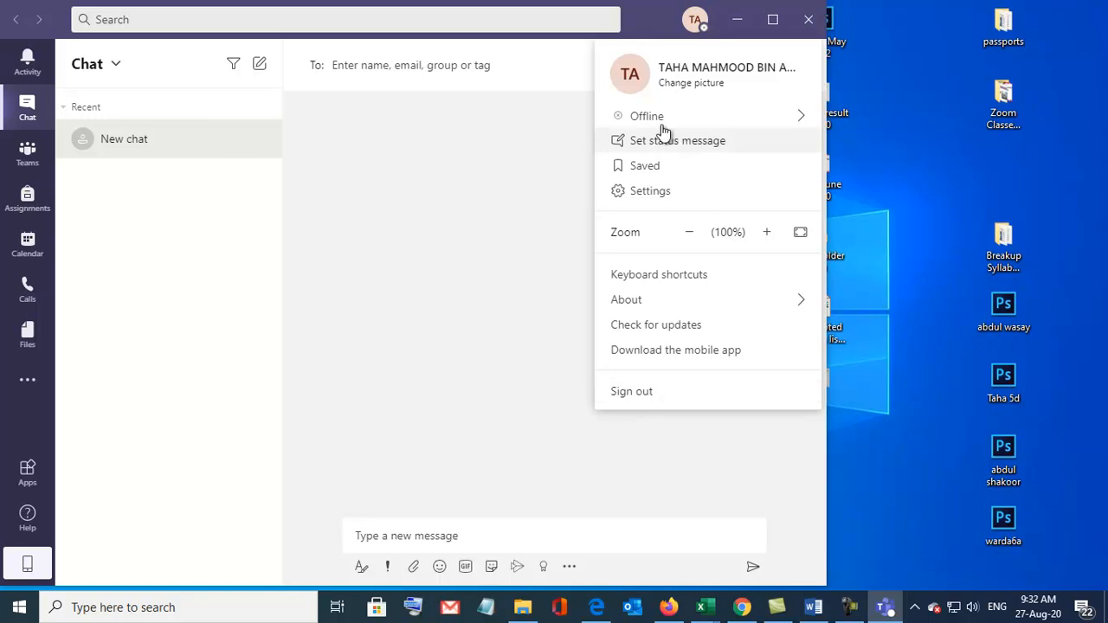
mouse_move(694, 214)
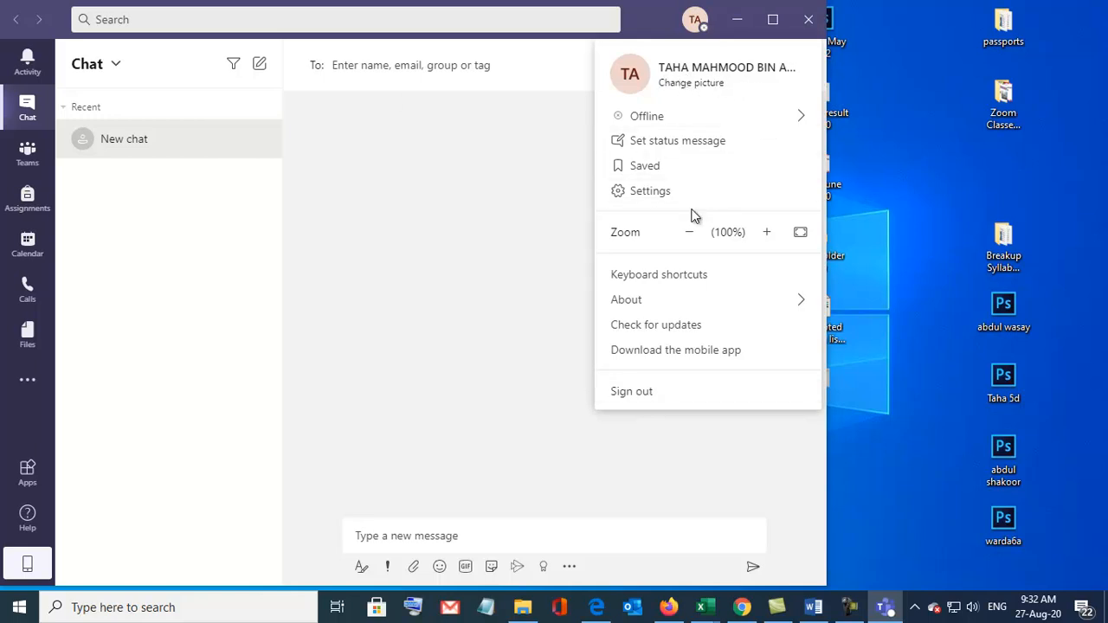
click(647, 114)
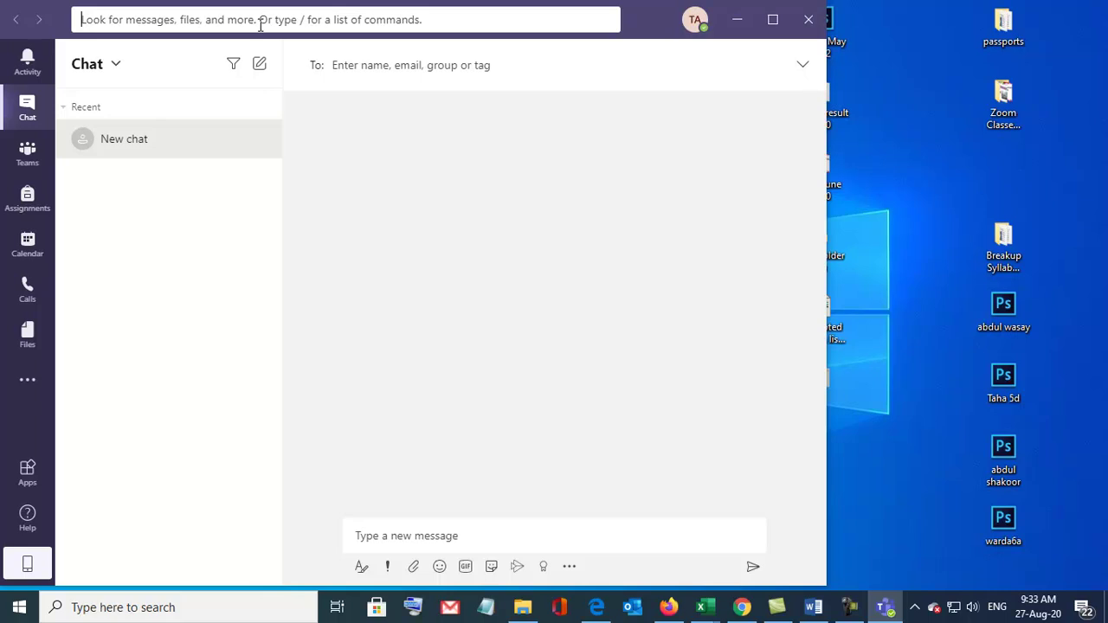
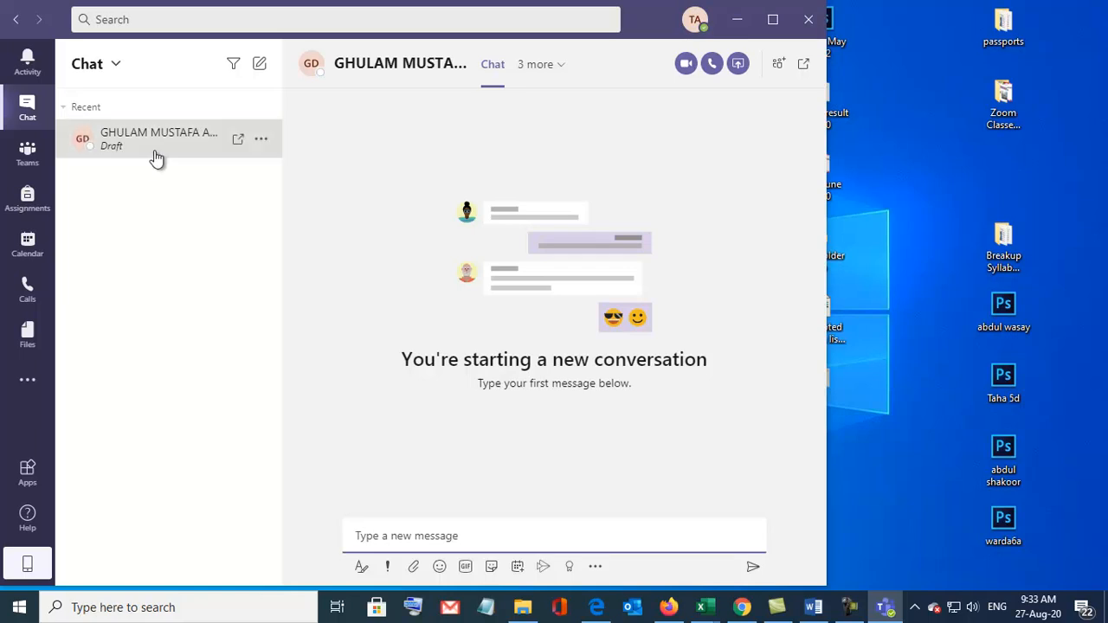
mouse_move(710, 64)
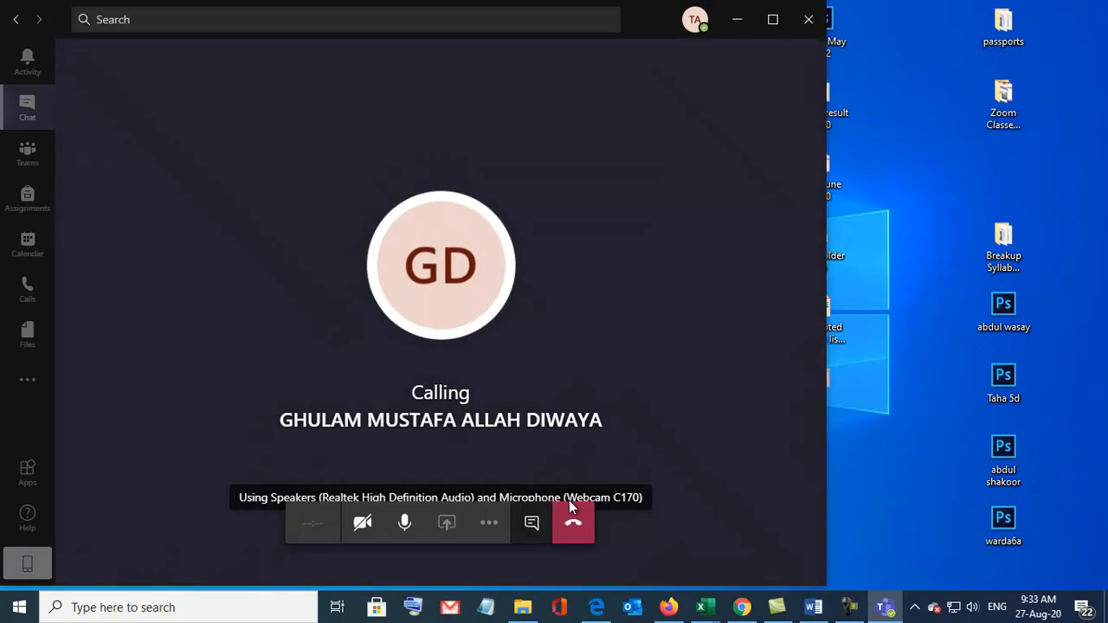
mouse_move(363, 523)
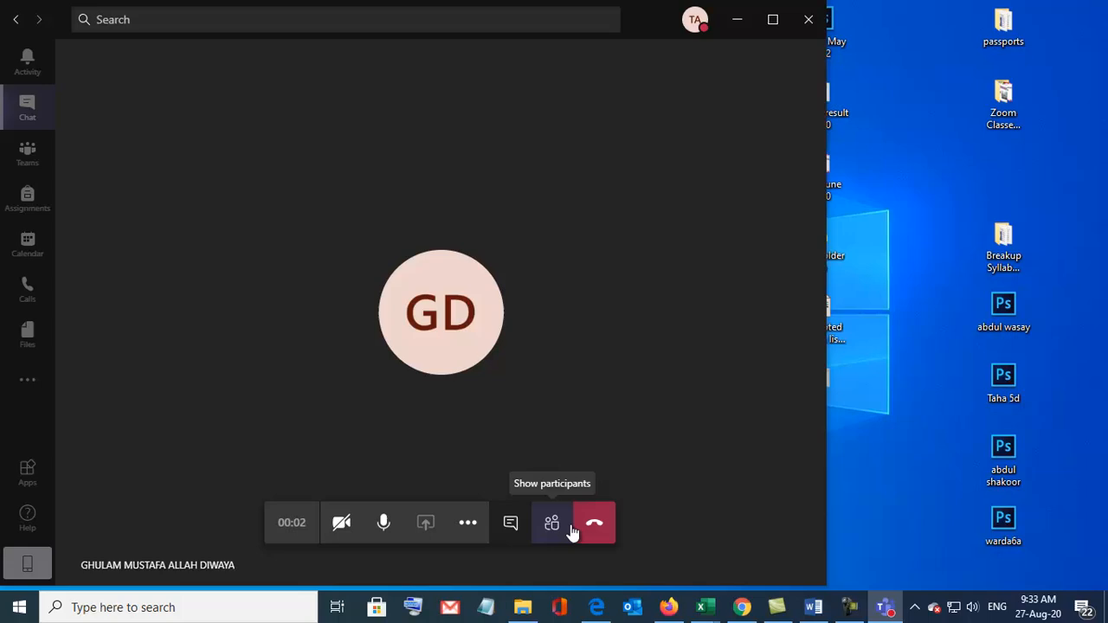
mouse_move(594, 522)
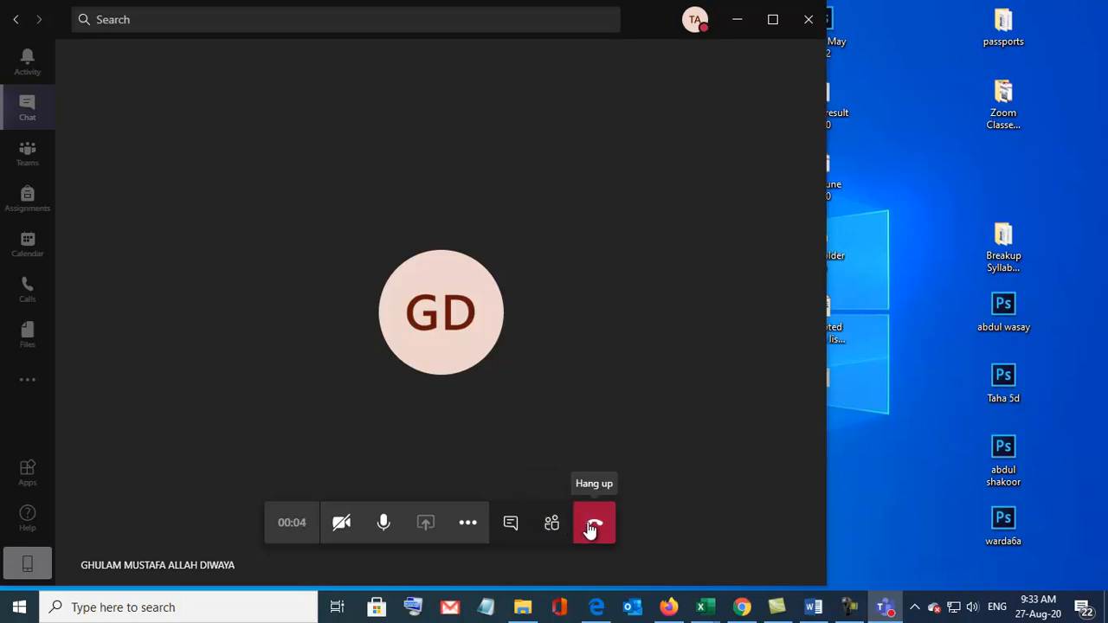